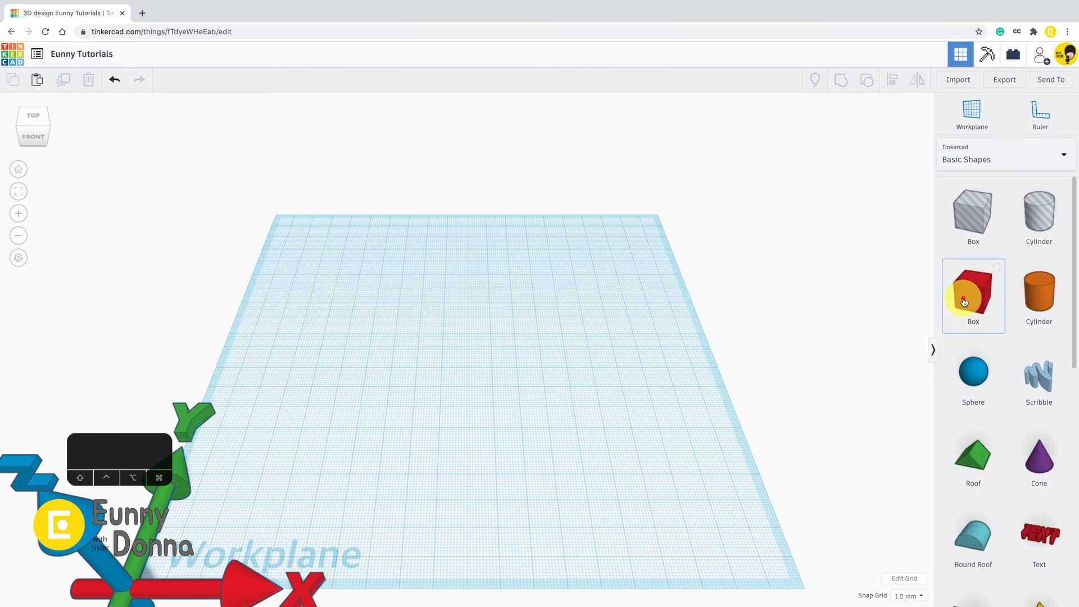
Place a red box on the workplane and focus the view on it
{"action": "left_click", "coordinate": [973, 295]}
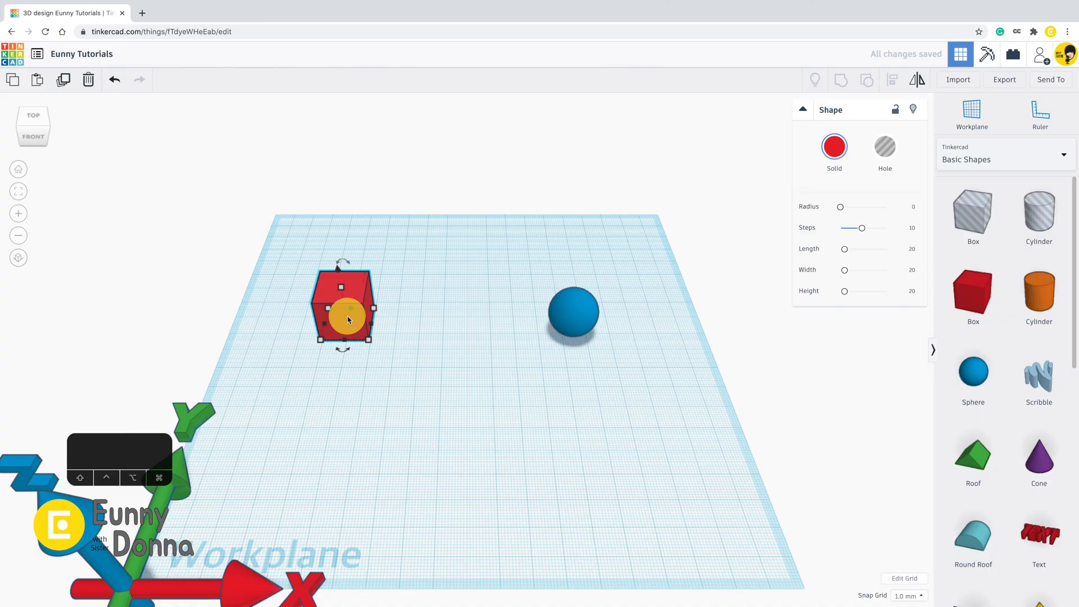
{"action": "key", "text": "f"}
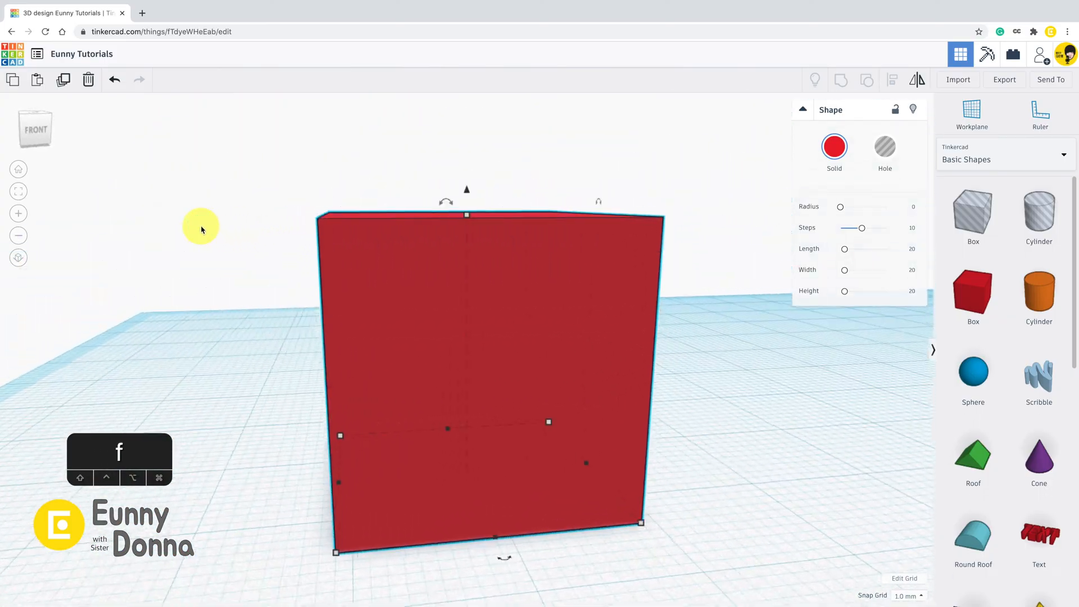
Look down on the box and stretch its footprint to about 54 by 58, then longer
{"action": "left_click_drag", "start_coordinate": [201, 229], "coordinate": [651, 508]}
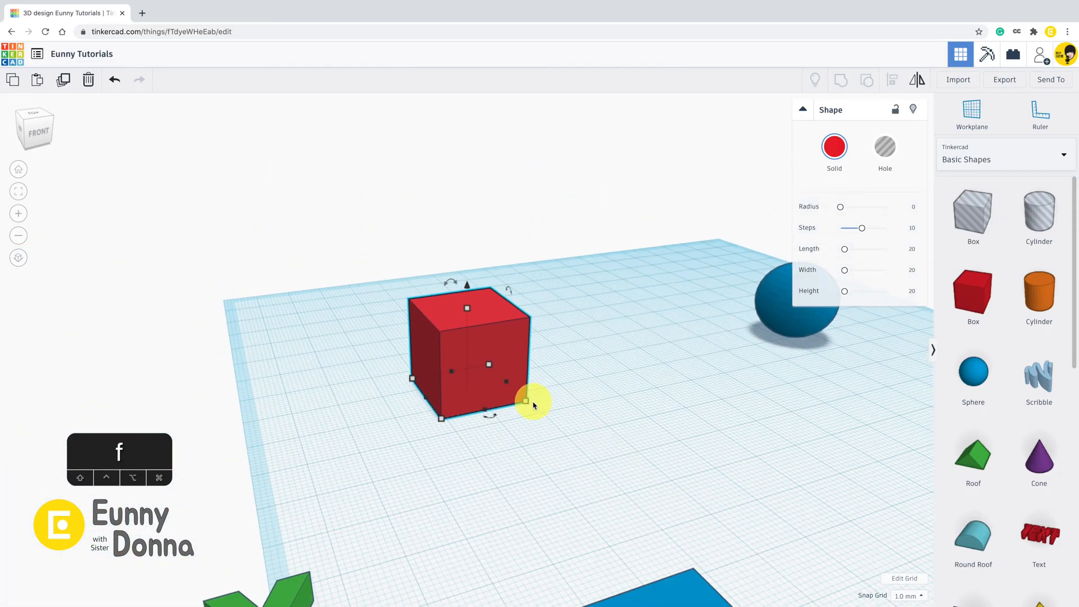
{"action": "left_click_drag", "start_coordinate": [525, 401], "coordinate": [789, 461]}
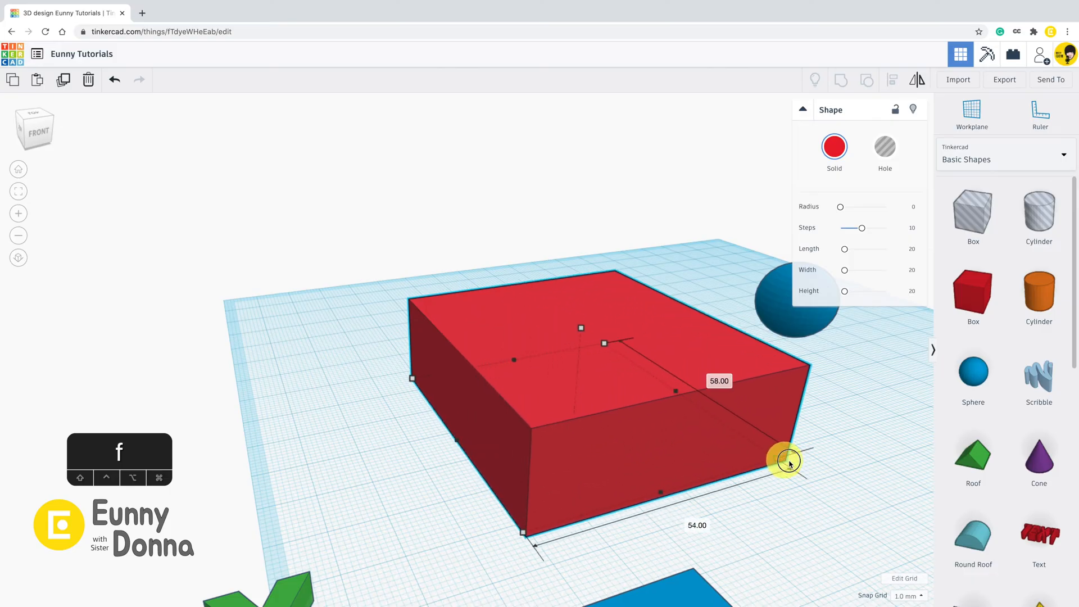
{"action": "left_click_drag", "start_coordinate": [788, 461], "coordinate": [820, 462]}
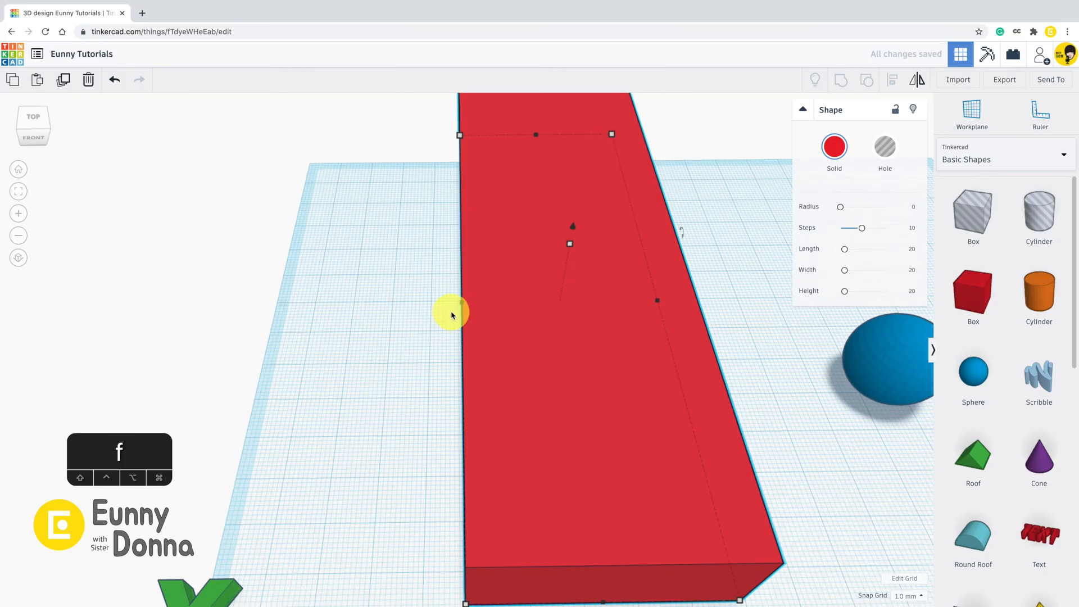
Resize the box from its left side and corner to a footprint of about 90 by 91
{"action": "left_click_drag", "start_coordinate": [451, 315], "coordinate": [386, 311]}
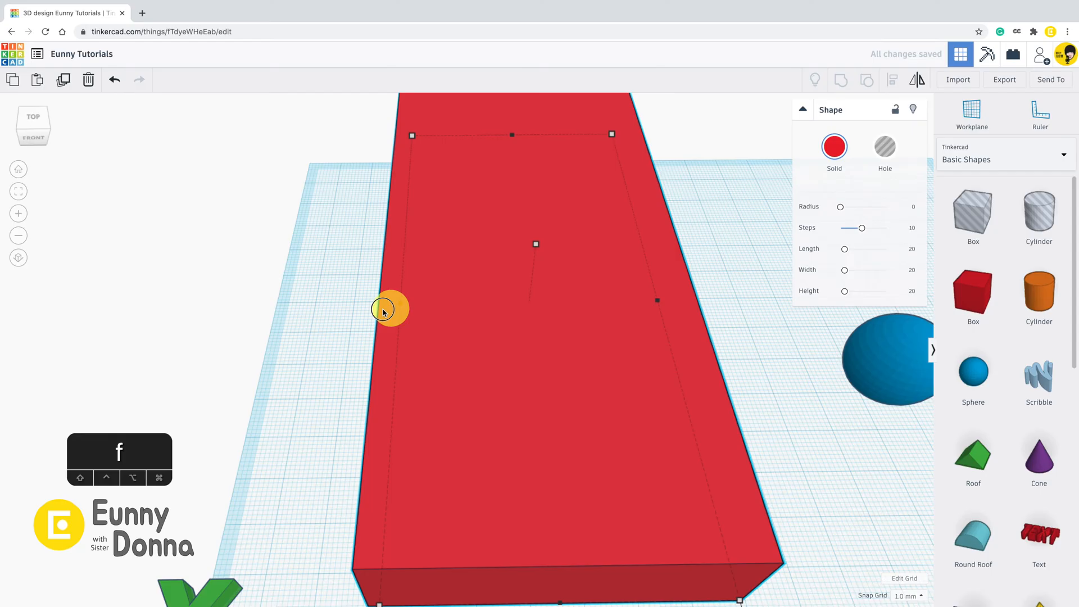
{"action": "left_click_drag", "start_coordinate": [384, 310], "coordinate": [444, 310]}
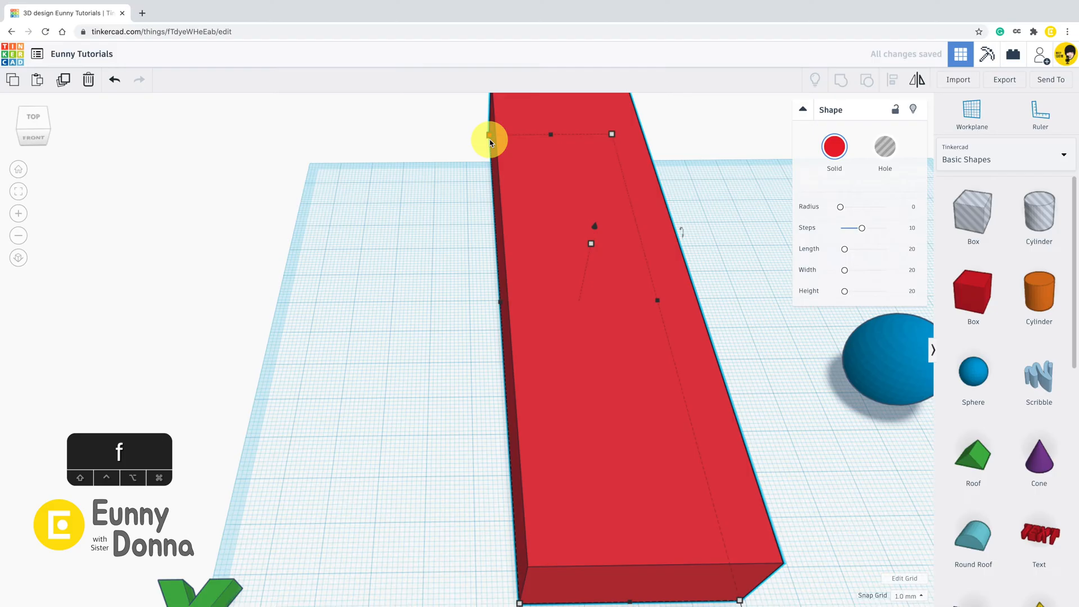
{"action": "left_click_drag", "start_coordinate": [489, 139], "coordinate": [314, 264]}
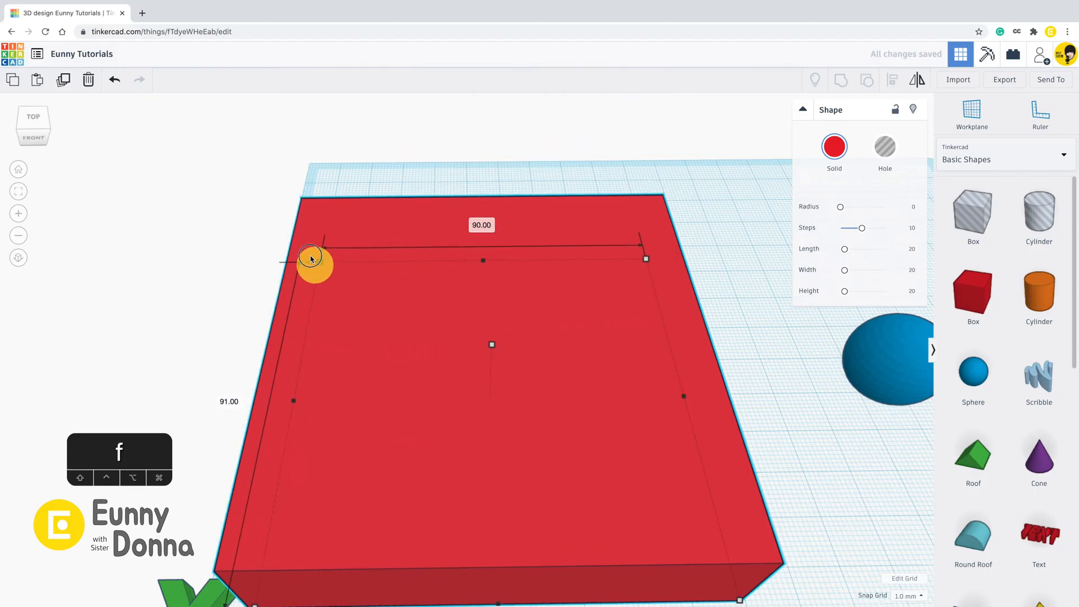
{"action": "left_click_drag", "start_coordinate": [314, 265], "coordinate": [434, 306]}
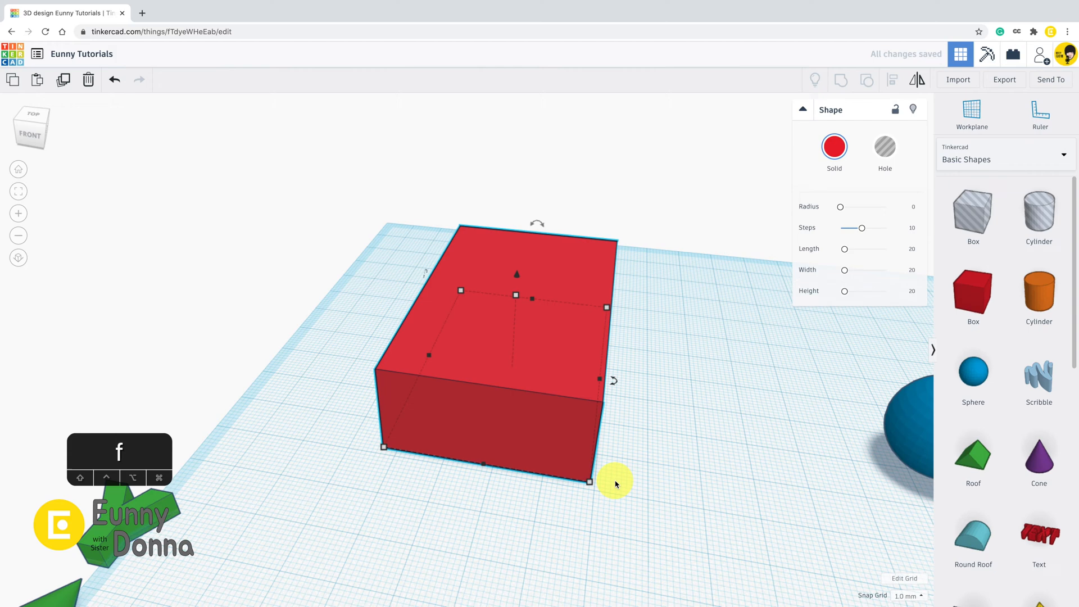
Adjust the footprint, then drag the height up to about 50 and down to about 16
{"action": "left_click_drag", "start_coordinate": [588, 483], "coordinate": [533, 432]}
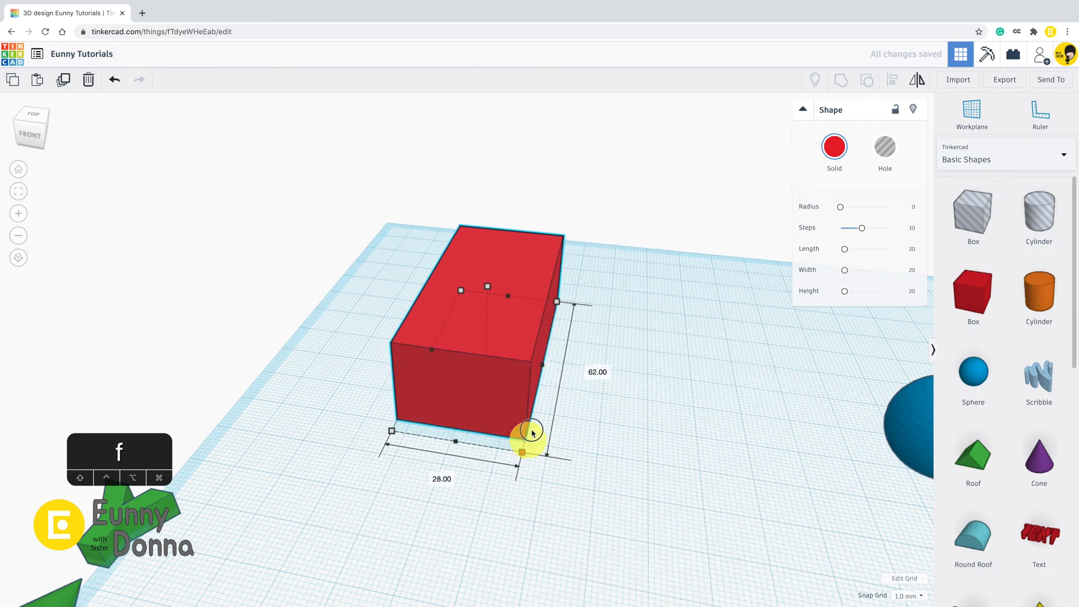
{"action": "left_click_drag", "start_coordinate": [530, 435], "coordinate": [593, 520]}
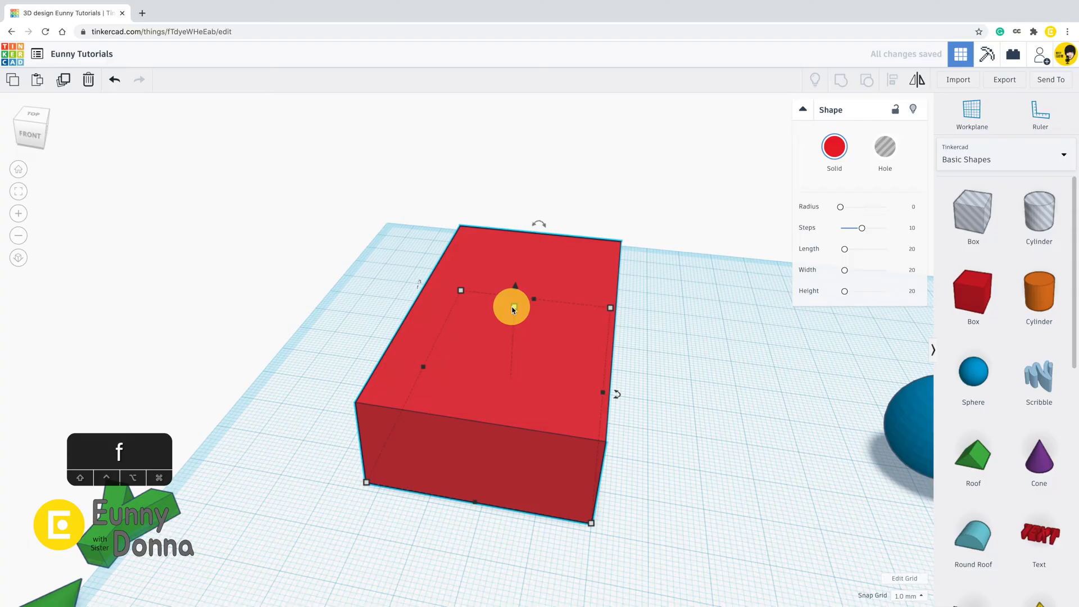
{"action": "left_click_drag", "start_coordinate": [513, 308], "coordinate": [516, 313]}
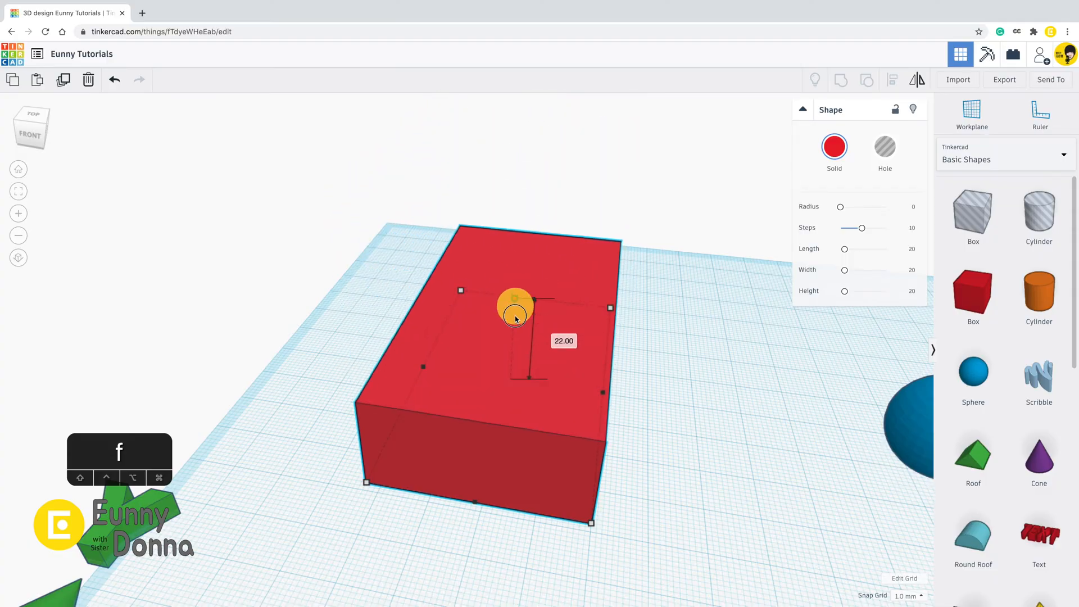
{"action": "left_click_drag", "start_coordinate": [515, 305], "coordinate": [525, 165]}
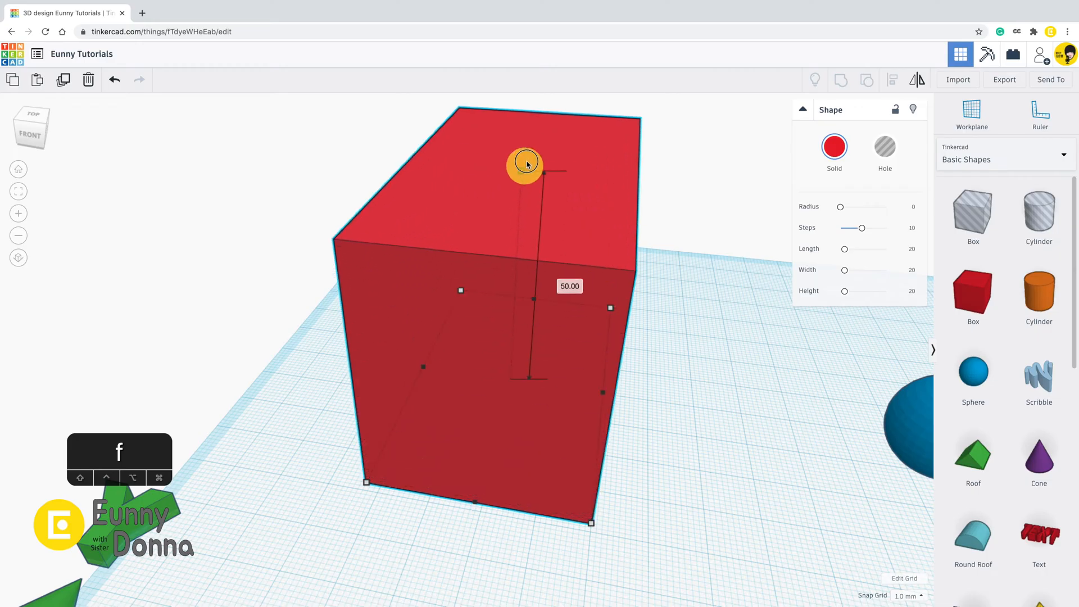
{"action": "left_click_drag", "start_coordinate": [525, 163], "coordinate": [530, 209]}
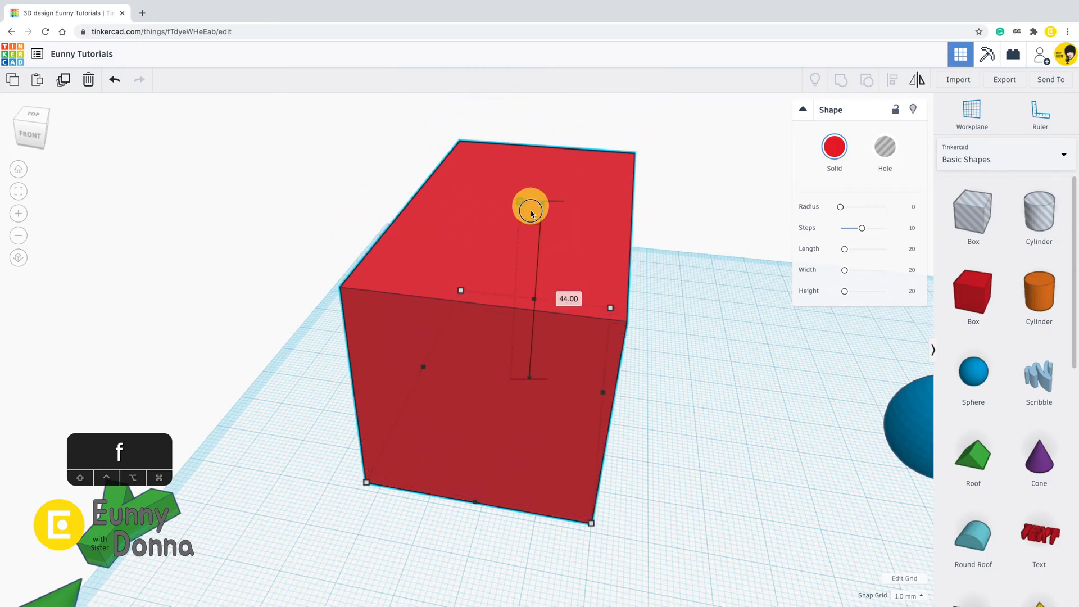
{"action": "left_click_drag", "start_coordinate": [531, 209], "coordinate": [523, 321]}
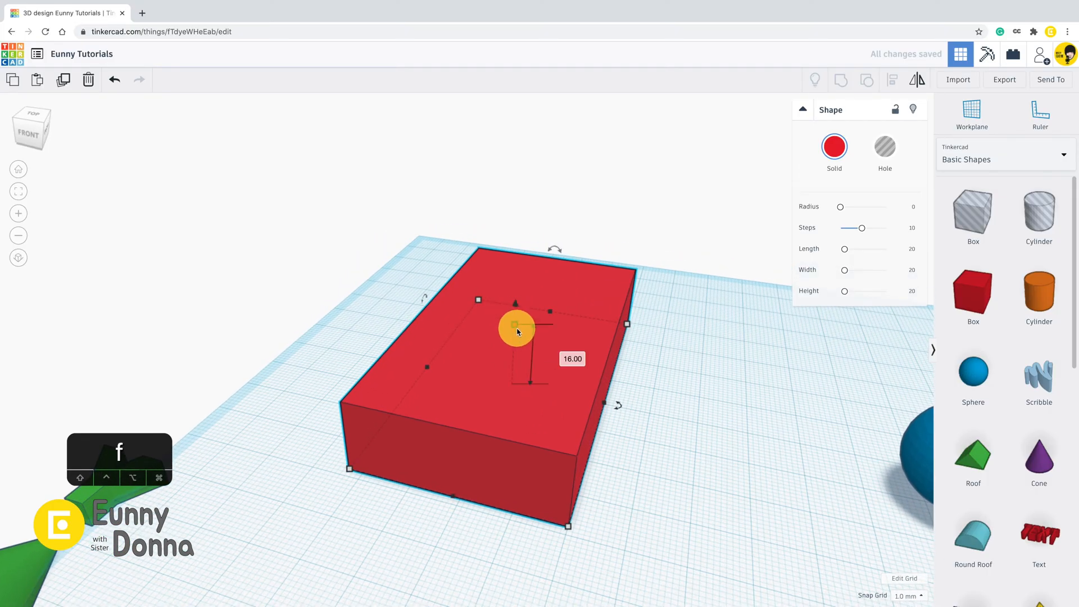
{"action": "left_click_drag", "start_coordinate": [516, 330], "coordinate": [516, 305]}
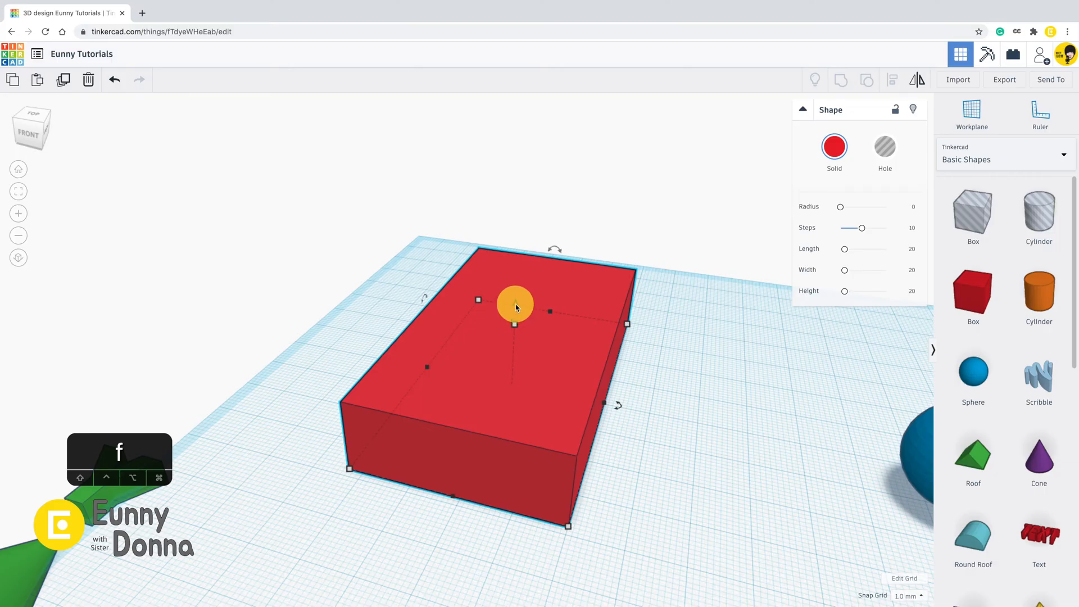
{"action": "mouse_move", "coordinate": [508, 336]}
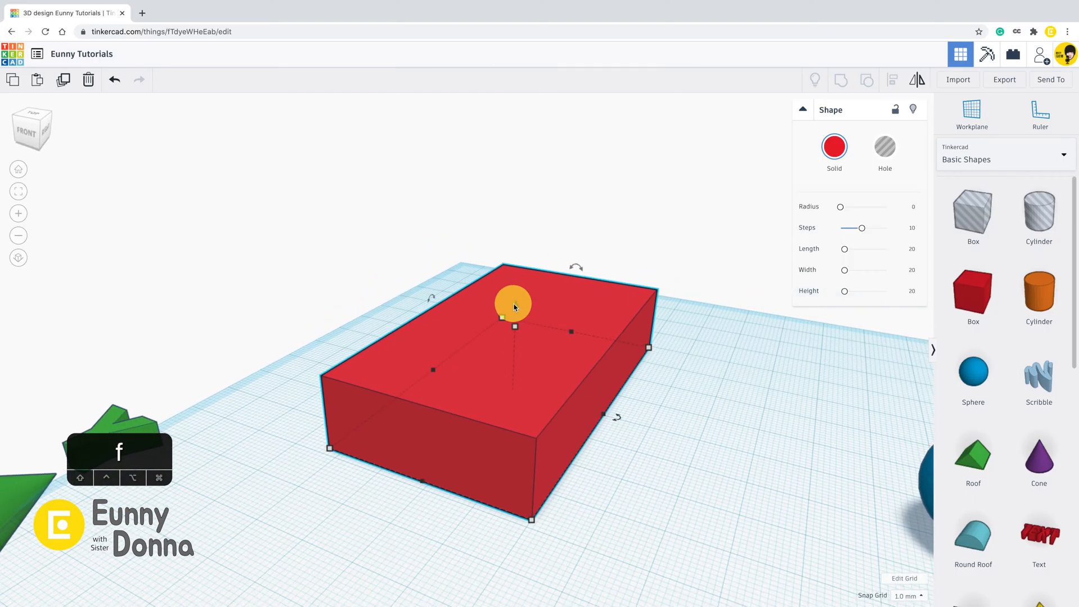
Lift the box off the workplane and set its raised height to about 19
{"action": "left_click_drag", "start_coordinate": [514, 303], "coordinate": [518, 183]}
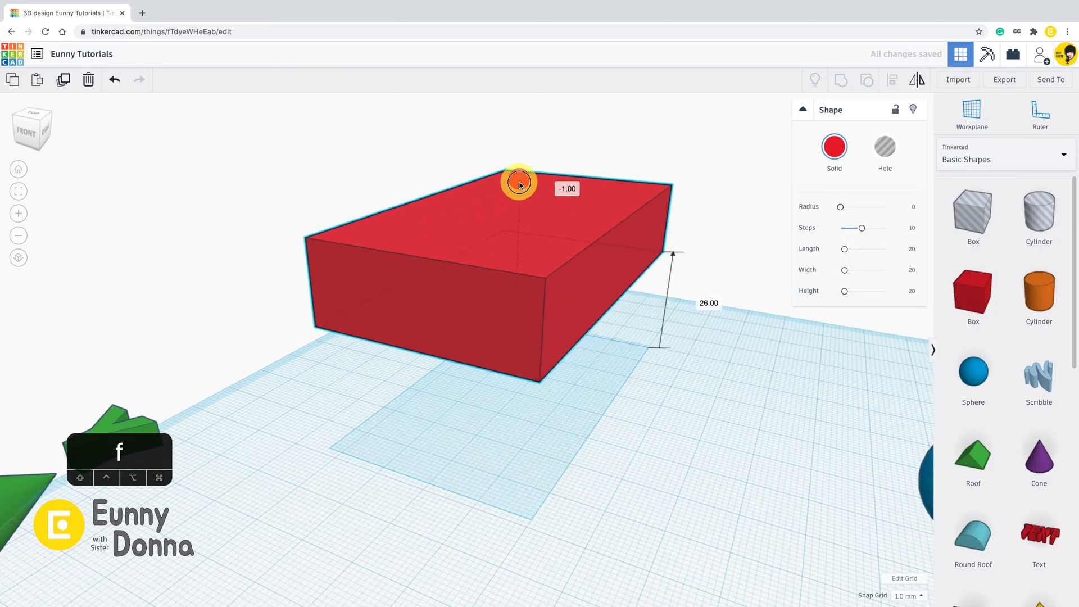
{"action": "left_click_drag", "start_coordinate": [517, 182], "coordinate": [528, 213]}
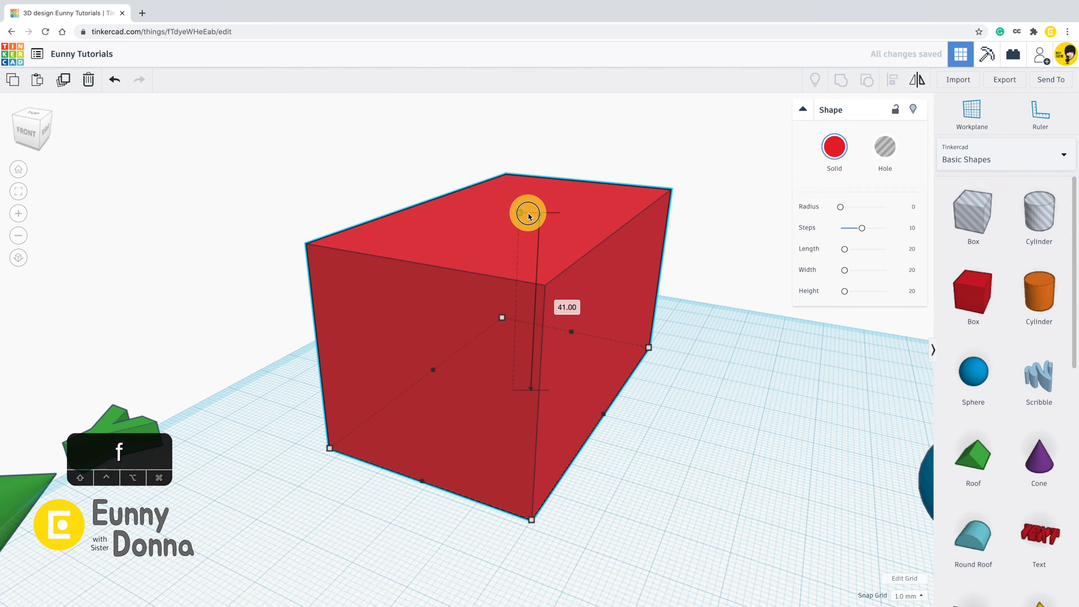
{"action": "left_click_drag", "start_coordinate": [529, 213], "coordinate": [517, 226]}
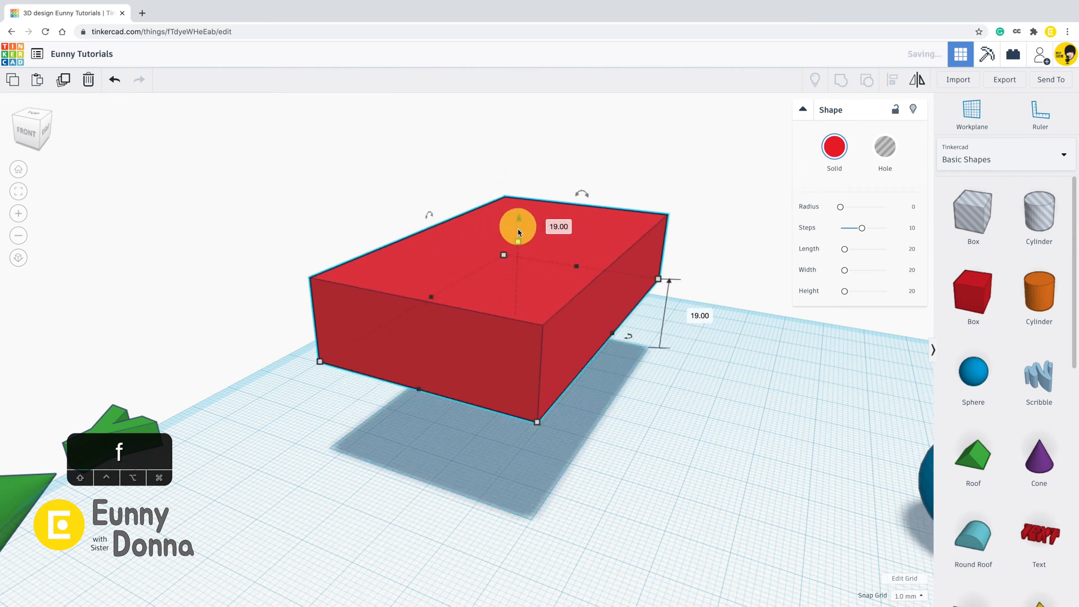
{"action": "left_click_drag", "start_coordinate": [517, 224], "coordinate": [520, 169]}
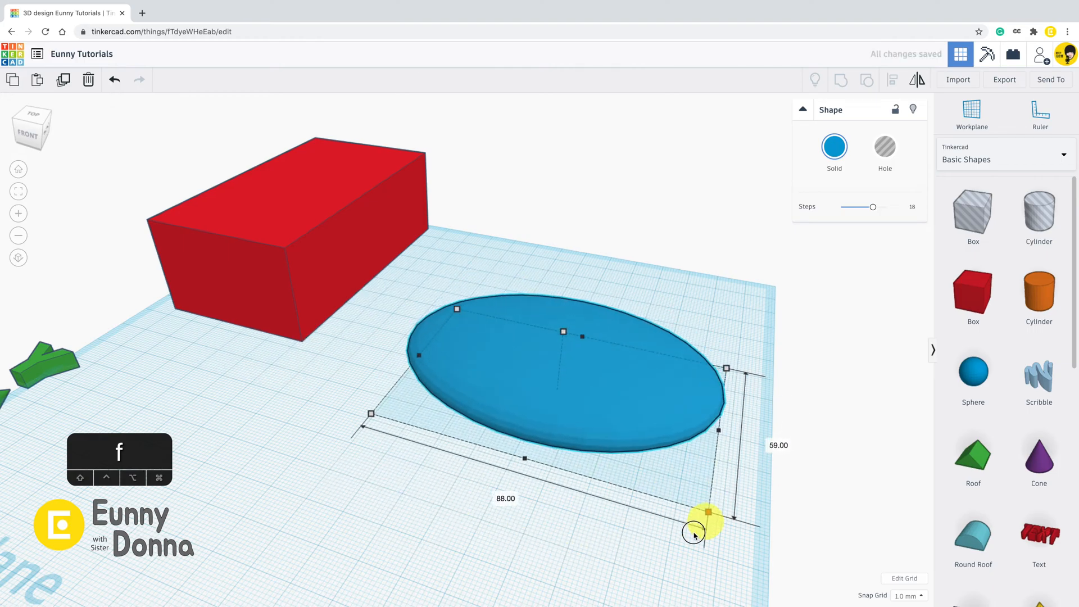
Scale the sphere evenly through 50, 43 and 29, then stretch its base to 46 by 60
{"action": "left_click_drag", "start_coordinate": [706, 516], "coordinate": [502, 379]}
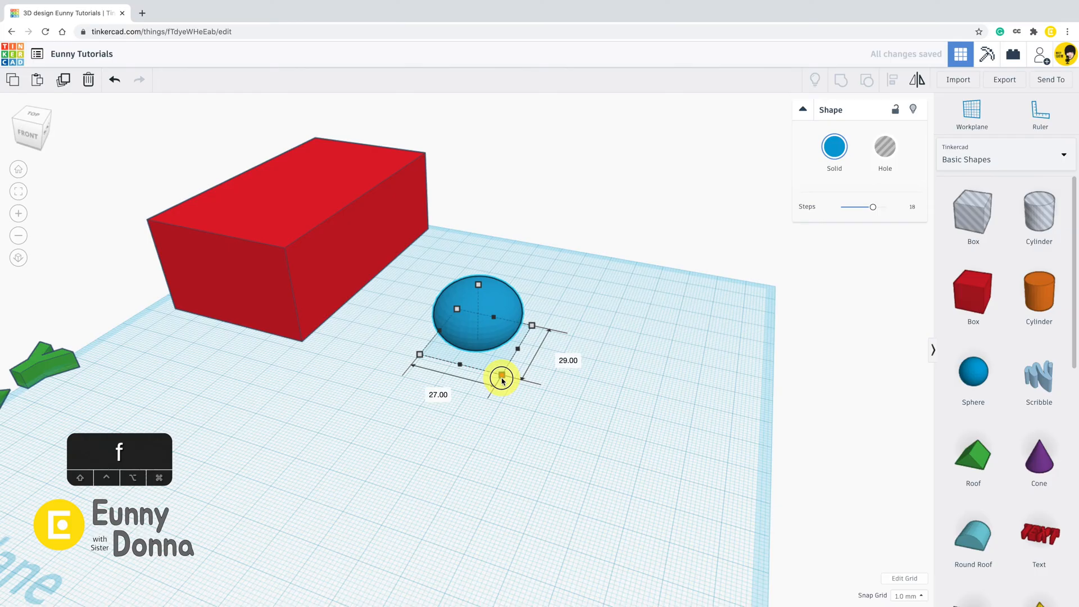
{"action": "left_click_drag", "start_coordinate": [502, 379], "coordinate": [574, 459]}
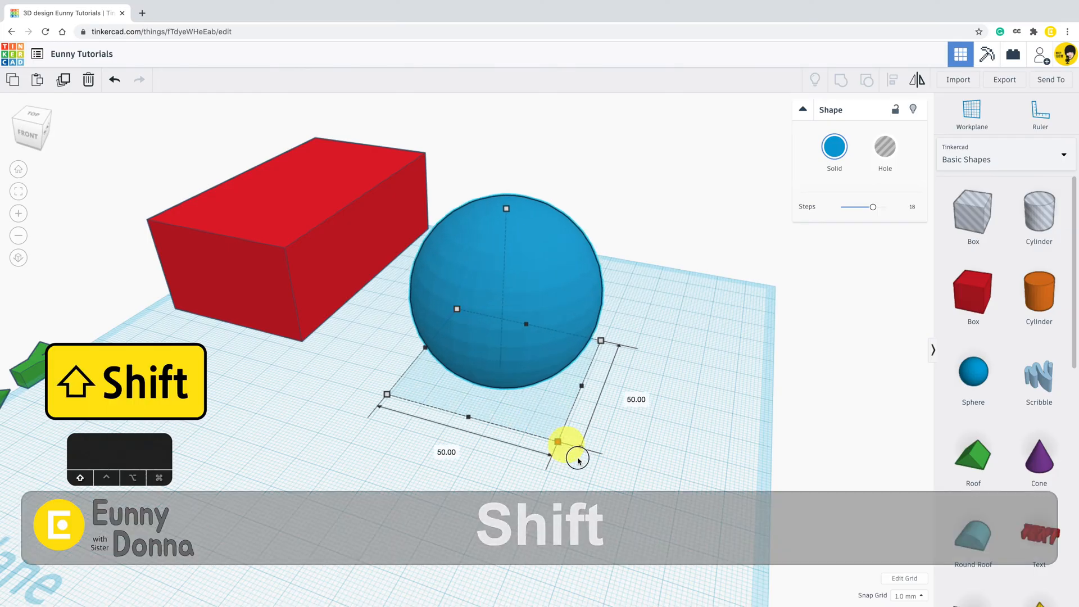
{"action": "left_click_drag", "start_coordinate": [567, 441], "coordinate": [557, 413]}
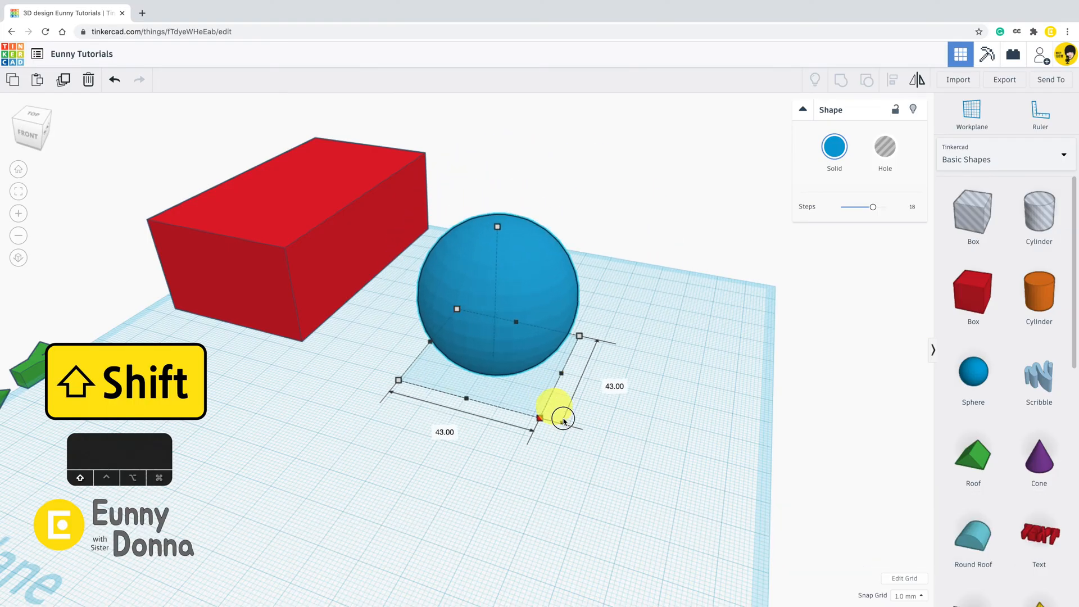
{"action": "left_click_drag", "start_coordinate": [538, 416], "coordinate": [539, 331]}
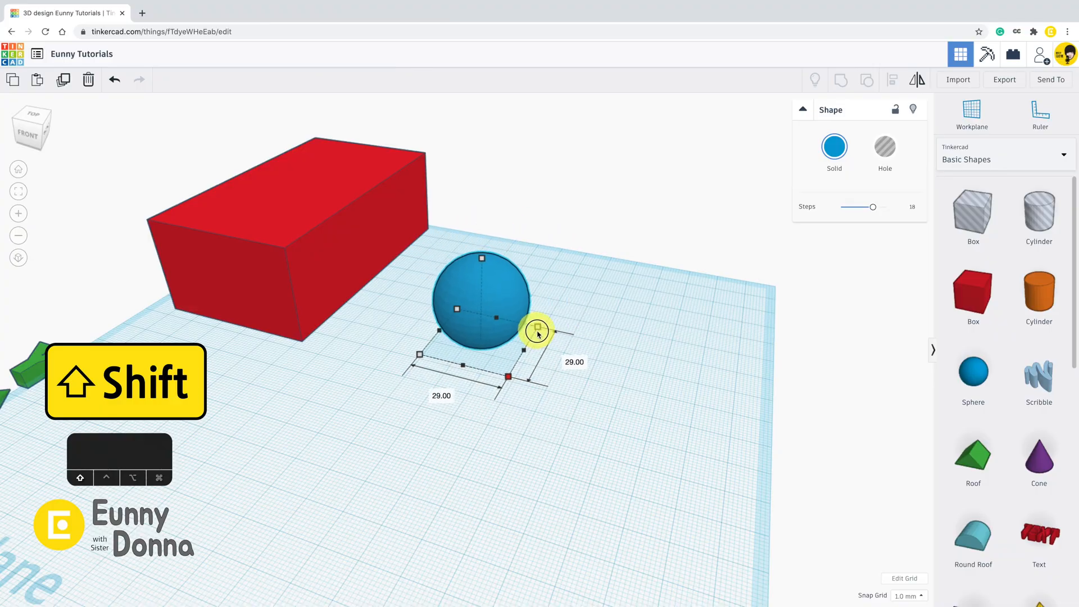
{"action": "left_click_drag", "start_coordinate": [539, 331], "coordinate": [523, 363]}
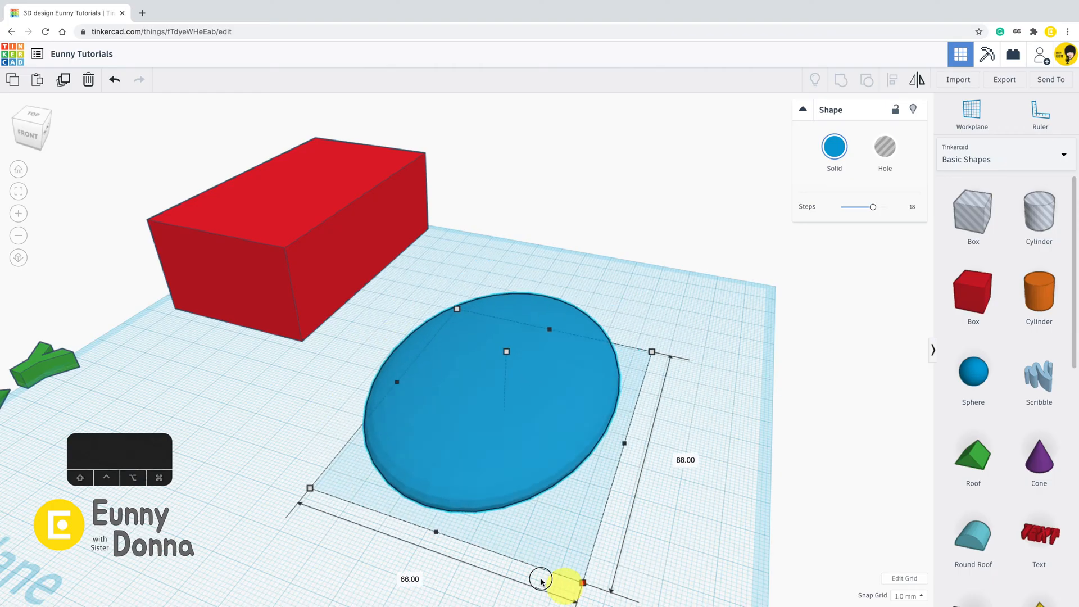
{"action": "left_click_drag", "start_coordinate": [541, 577], "coordinate": [533, 471]}
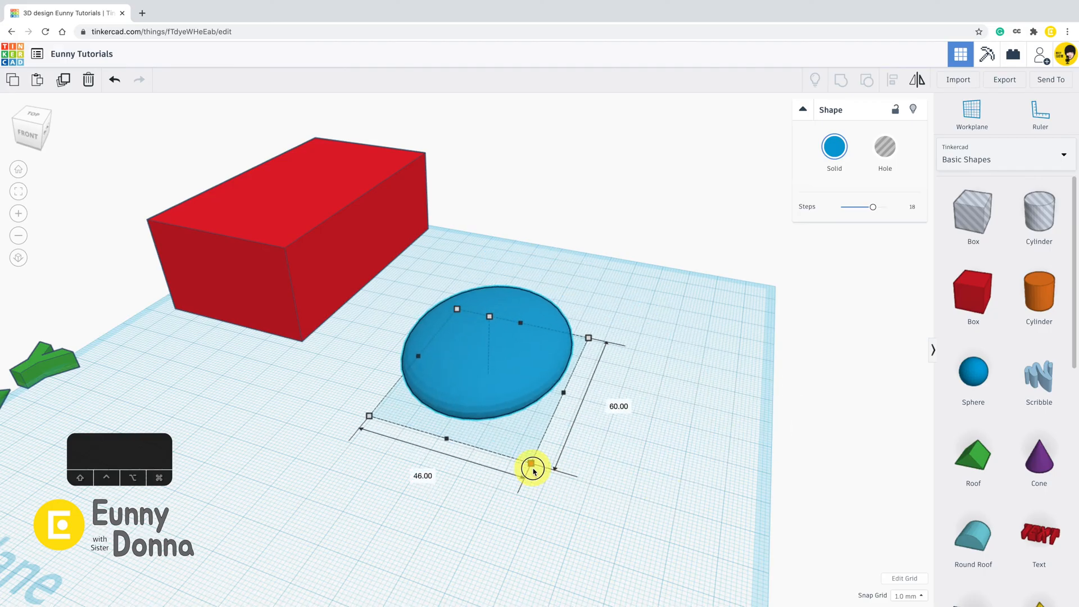
{"action": "left_click_drag", "start_coordinate": [533, 470], "coordinate": [530, 344]}
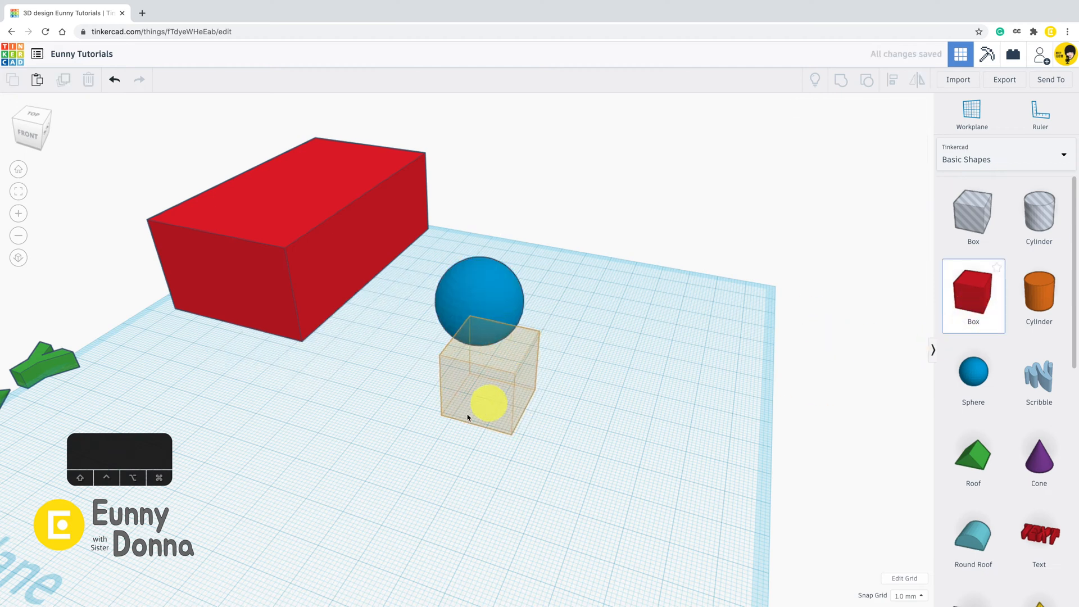
Stretch the new box into a bar, then resize it evenly into a 28 by 28 cube
{"action": "left_click_drag", "start_coordinate": [489, 406], "coordinate": [288, 505]}
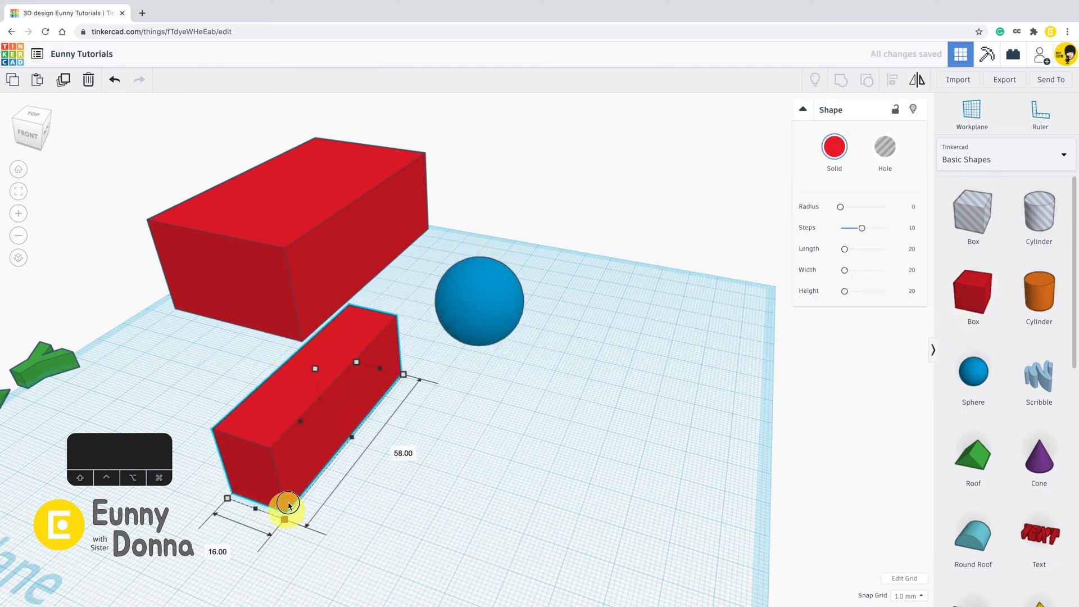
{"action": "left_click_drag", "start_coordinate": [288, 502], "coordinate": [372, 443]}
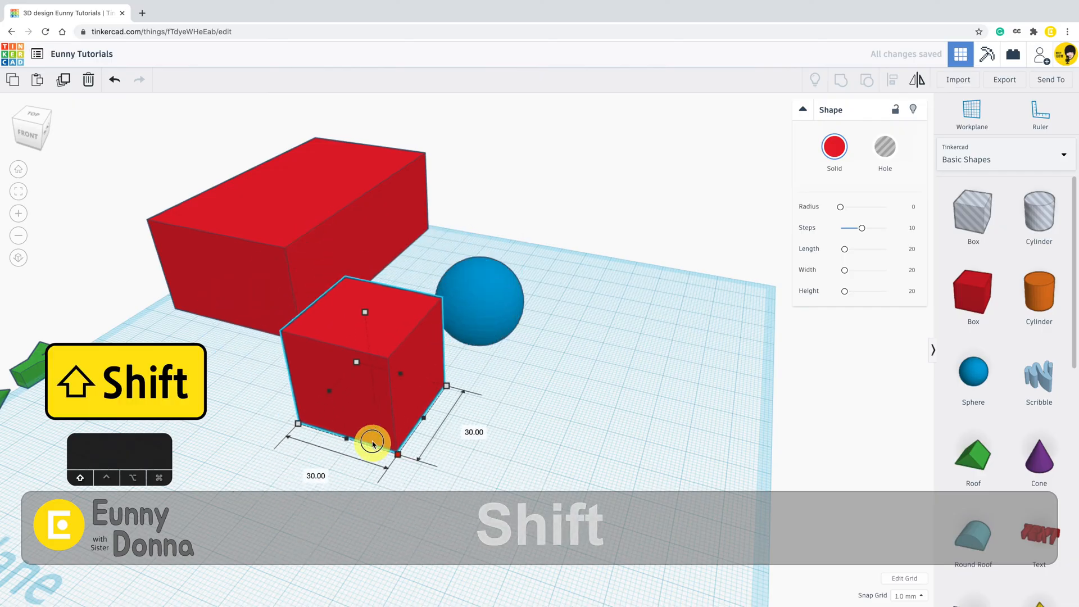
{"action": "left_click_drag", "start_coordinate": [372, 441], "coordinate": [403, 466]}
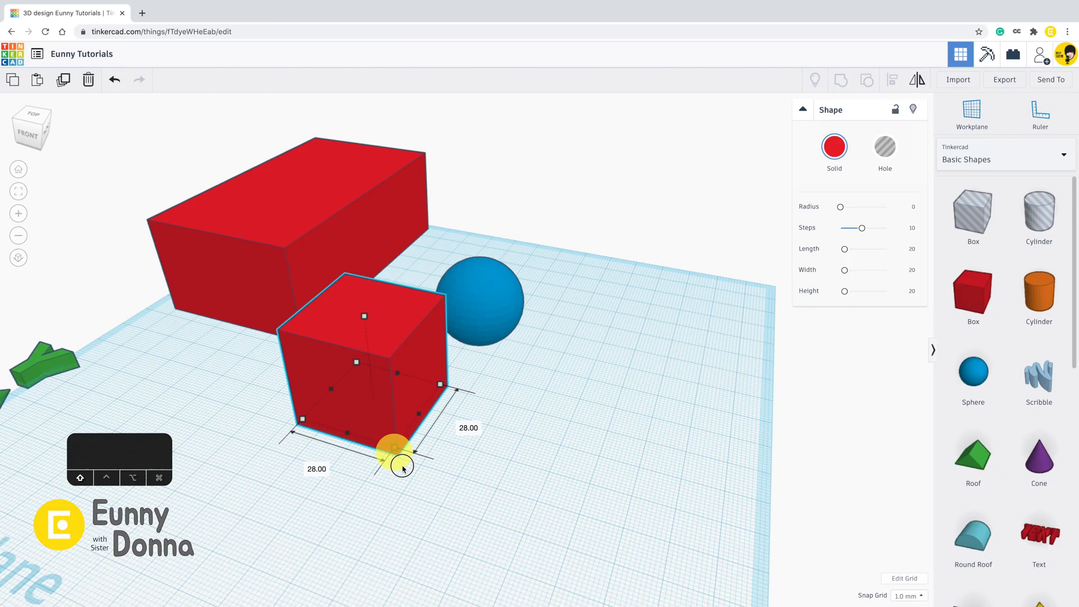
{"action": "left_click_drag", "start_coordinate": [399, 455], "coordinate": [386, 427]}
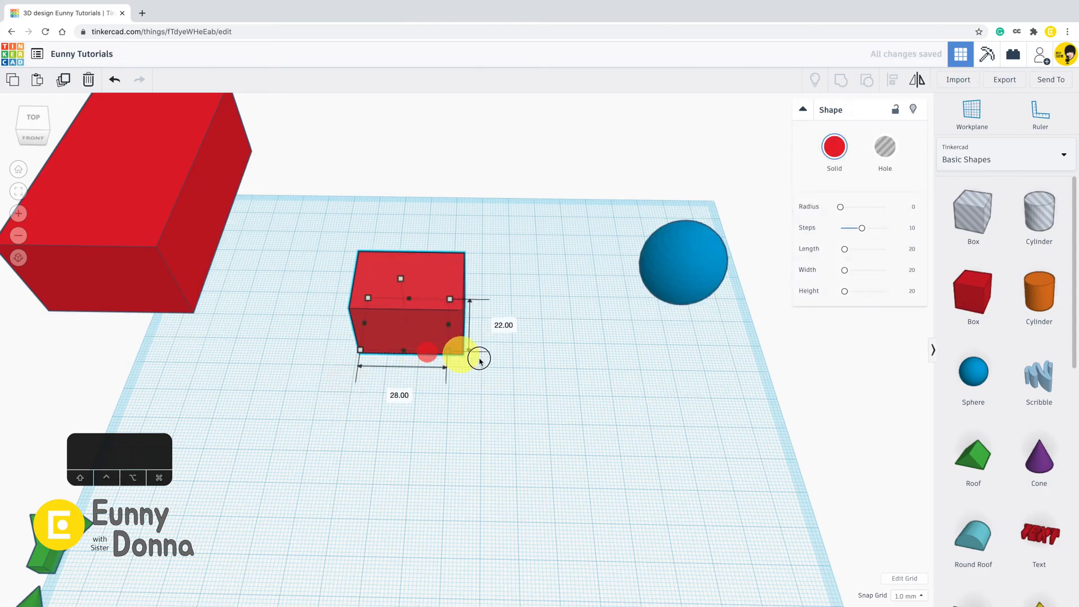
Scale the cube evenly through 17, 74, 27 and 49, then to 90 about its centre
{"action": "left_click_drag", "start_coordinate": [479, 360], "coordinate": [409, 342]}
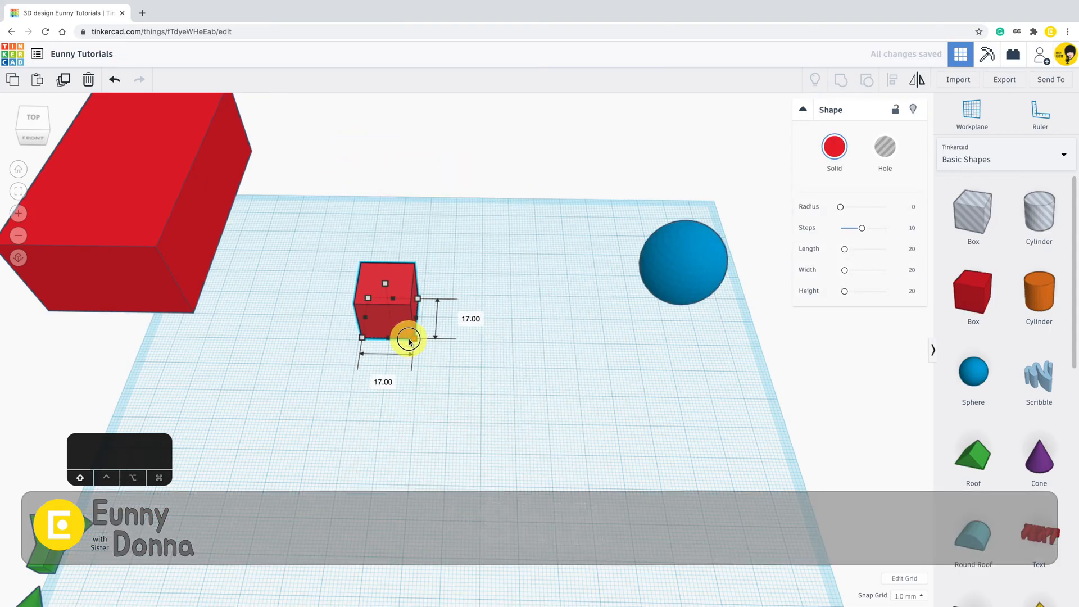
{"action": "left_click_drag", "start_coordinate": [410, 341], "coordinate": [605, 495]}
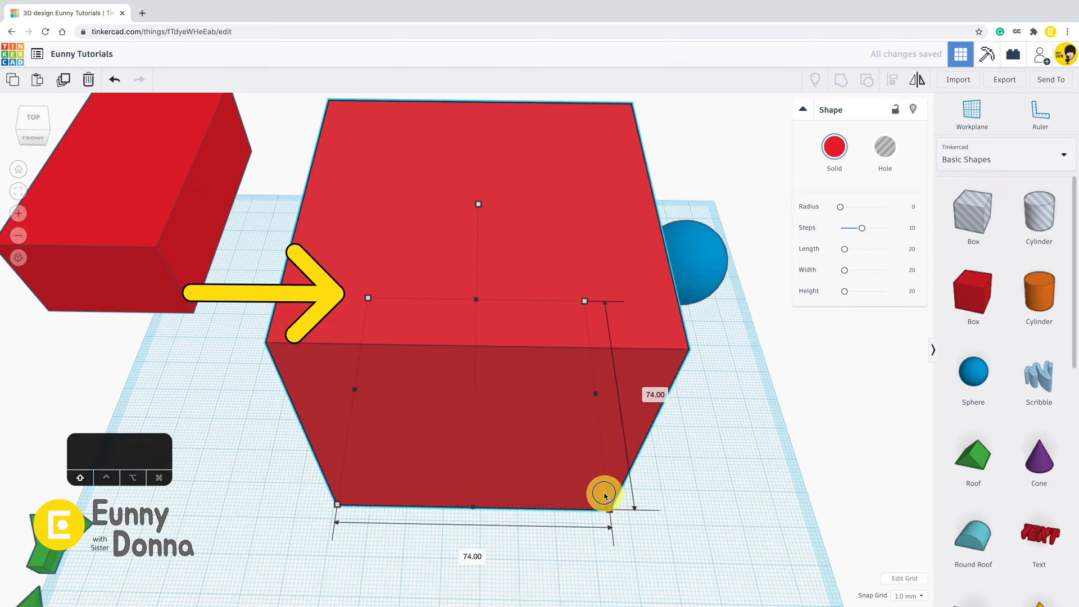
{"action": "left_click_drag", "start_coordinate": [605, 495], "coordinate": [431, 366]}
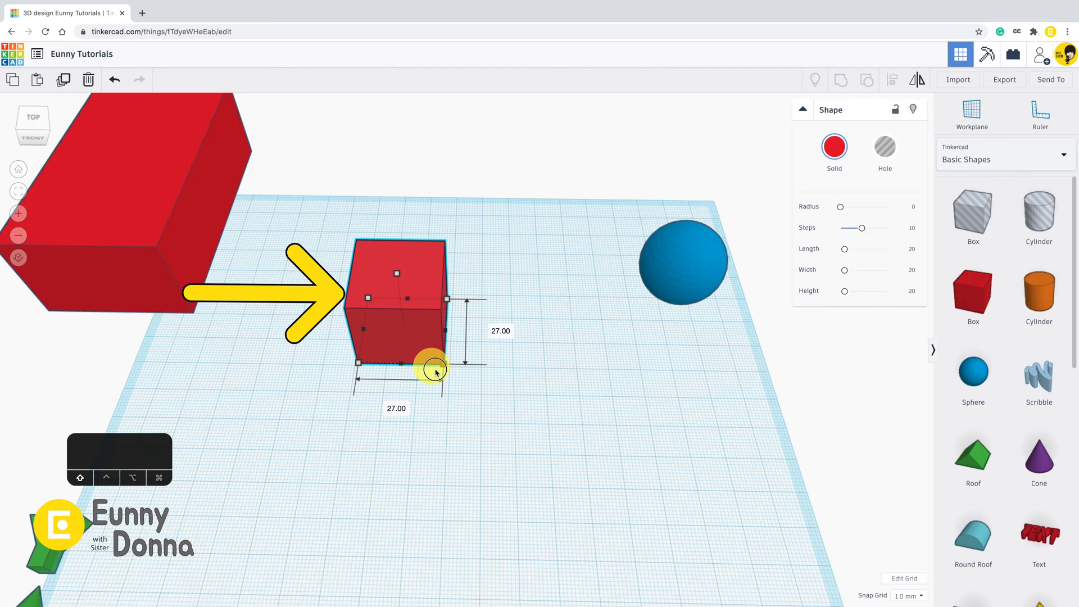
{"action": "left_click_drag", "start_coordinate": [432, 365], "coordinate": [461, 424]}
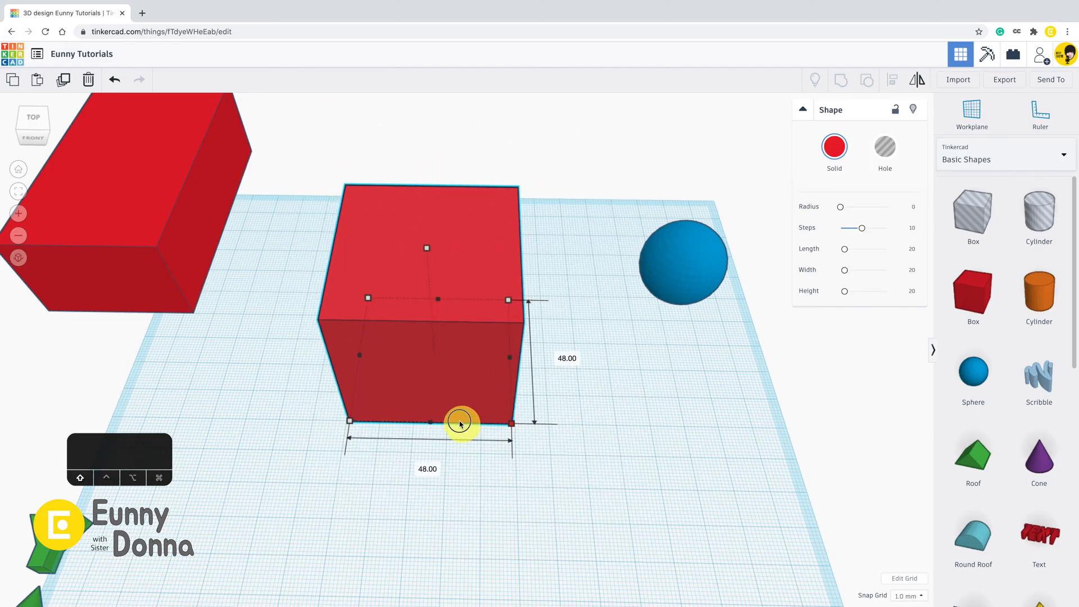
{"action": "left_click_drag", "start_coordinate": [460, 423], "coordinate": [465, 431]}
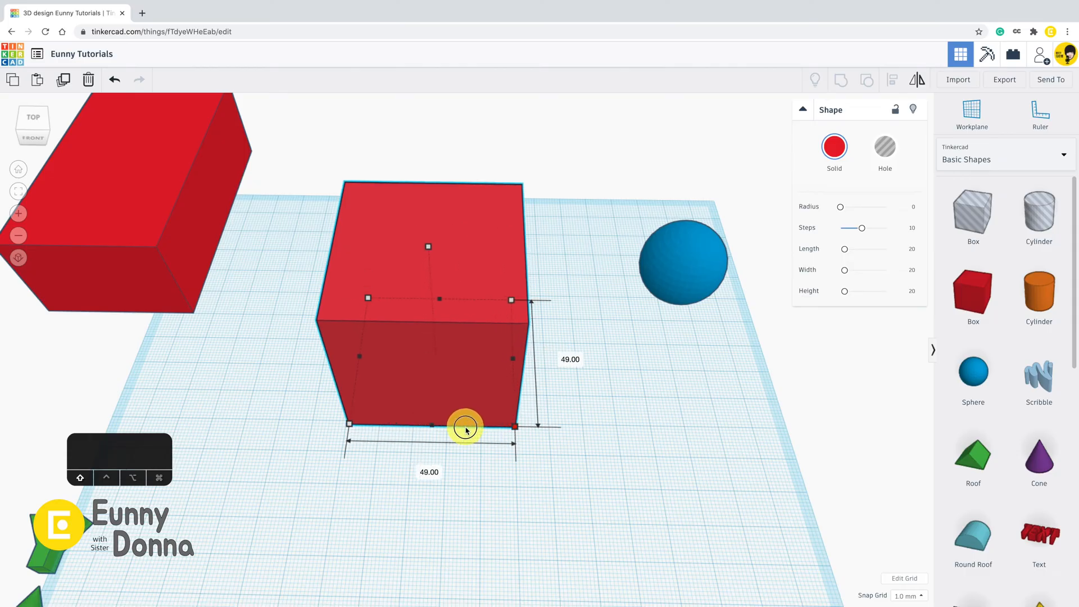
{"action": "left_click_drag", "start_coordinate": [465, 425], "coordinate": [499, 437]}
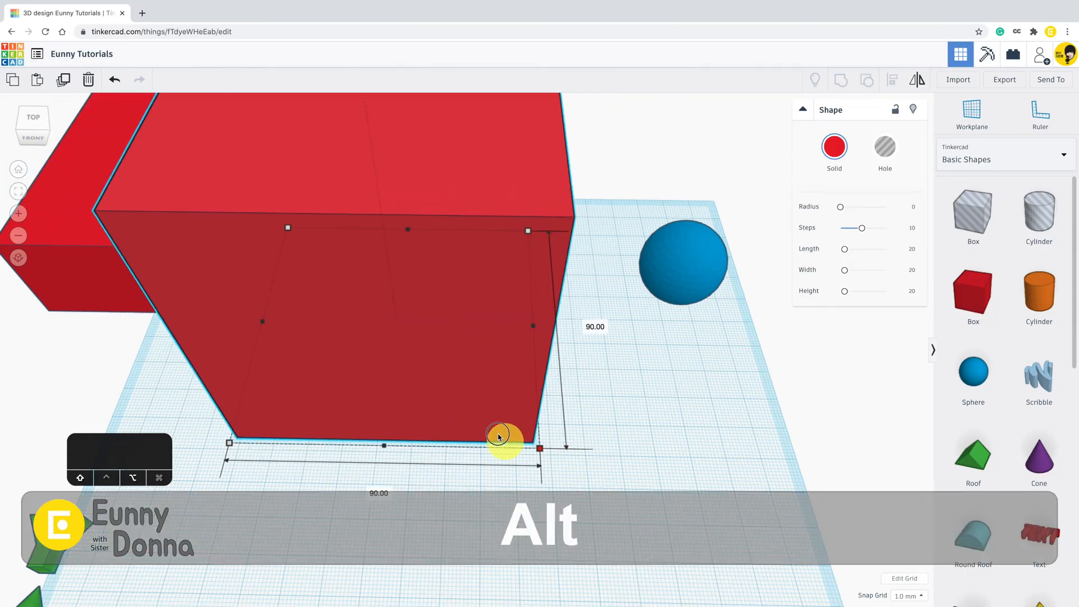
Resize the cube from its centre through 12, 72 and 4 to about 40
{"action": "left_click_drag", "start_coordinate": [499, 438], "coordinate": [413, 327]}
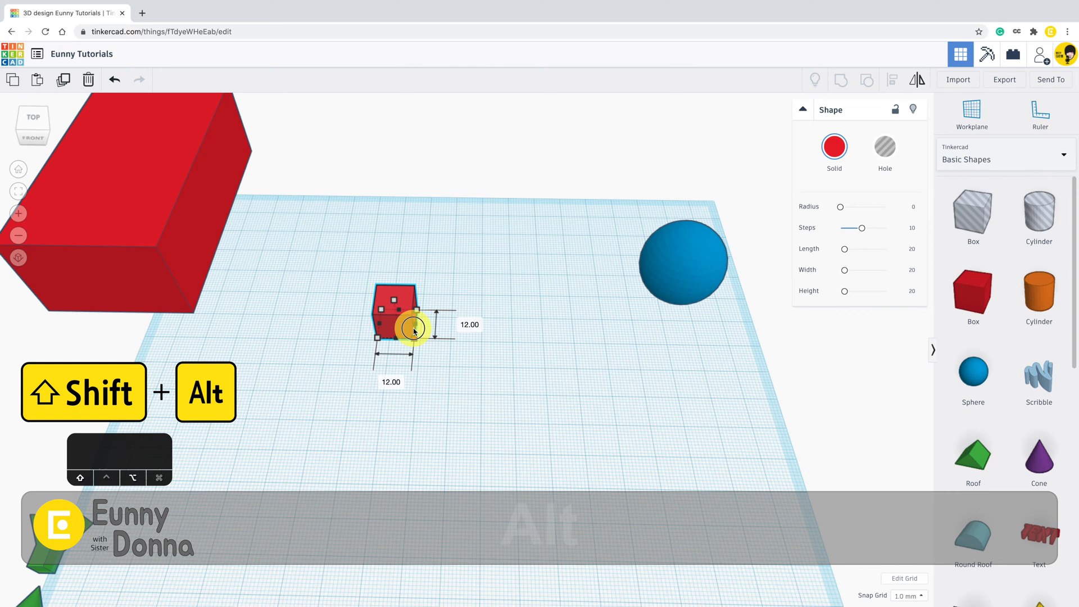
{"action": "left_click_drag", "start_coordinate": [412, 327], "coordinate": [482, 428]}
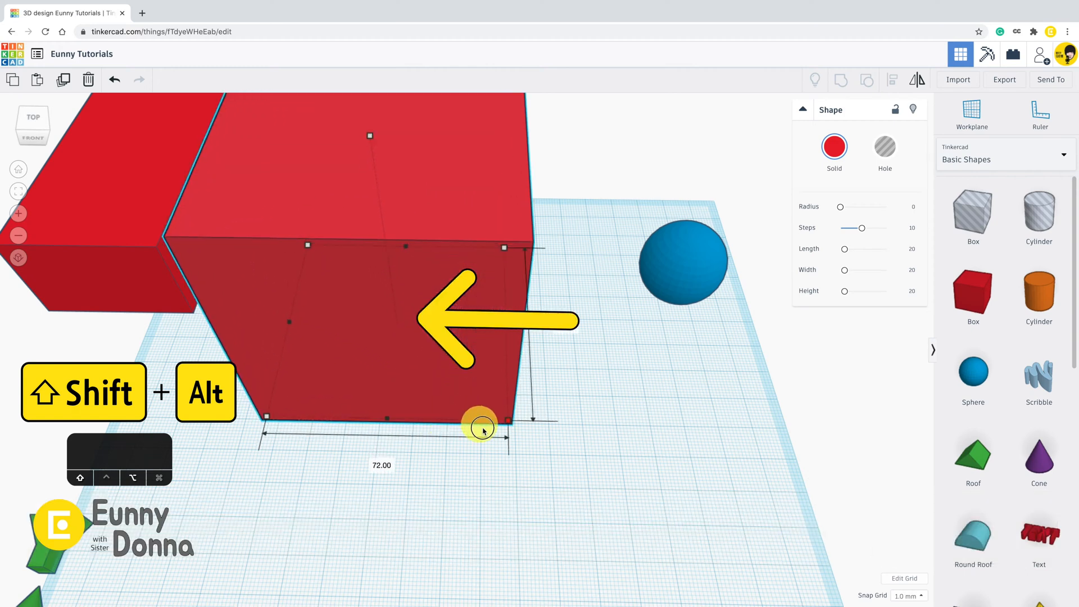
{"action": "left_click_drag", "start_coordinate": [482, 424], "coordinate": [391, 324]}
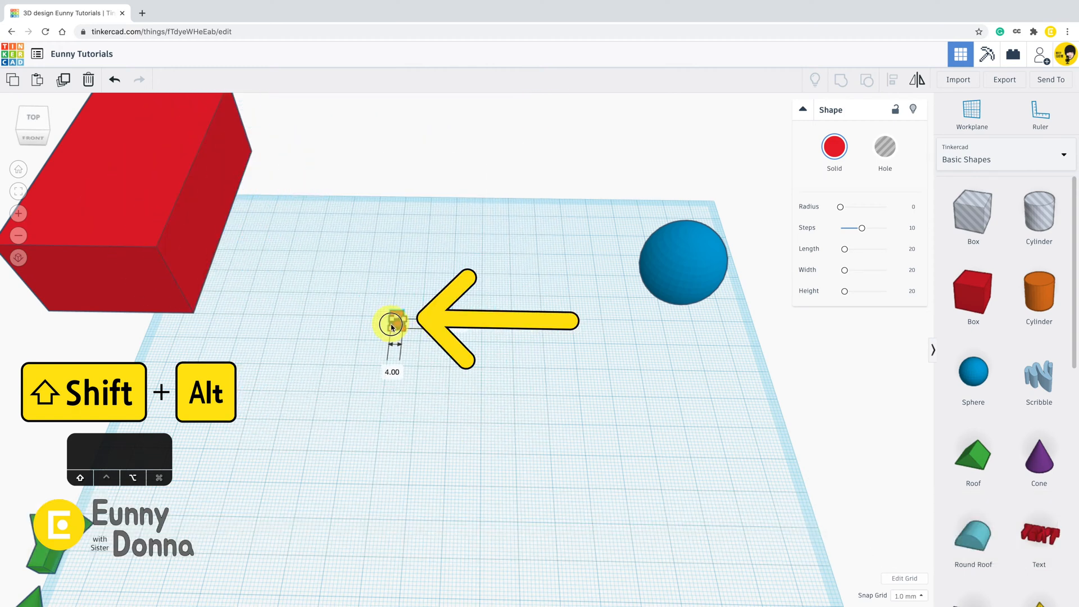
{"action": "left_click_drag", "start_coordinate": [392, 323], "coordinate": [444, 372]}
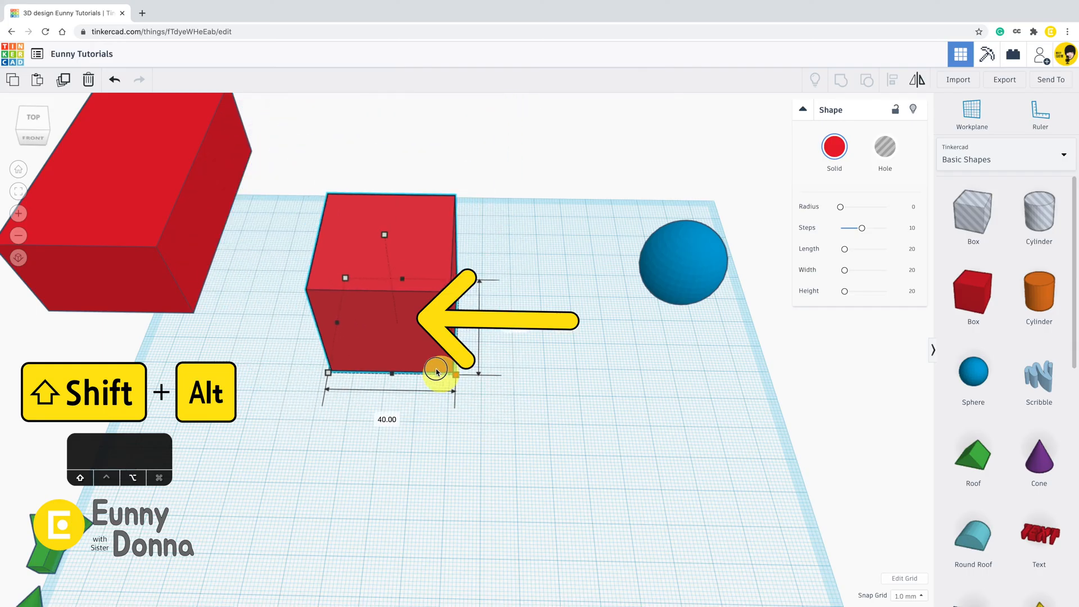
Drag the box freely into slabs and rectangles, then back into an even cube of about 46
{"action": "left_click_drag", "start_coordinate": [437, 370], "coordinate": [616, 496]}
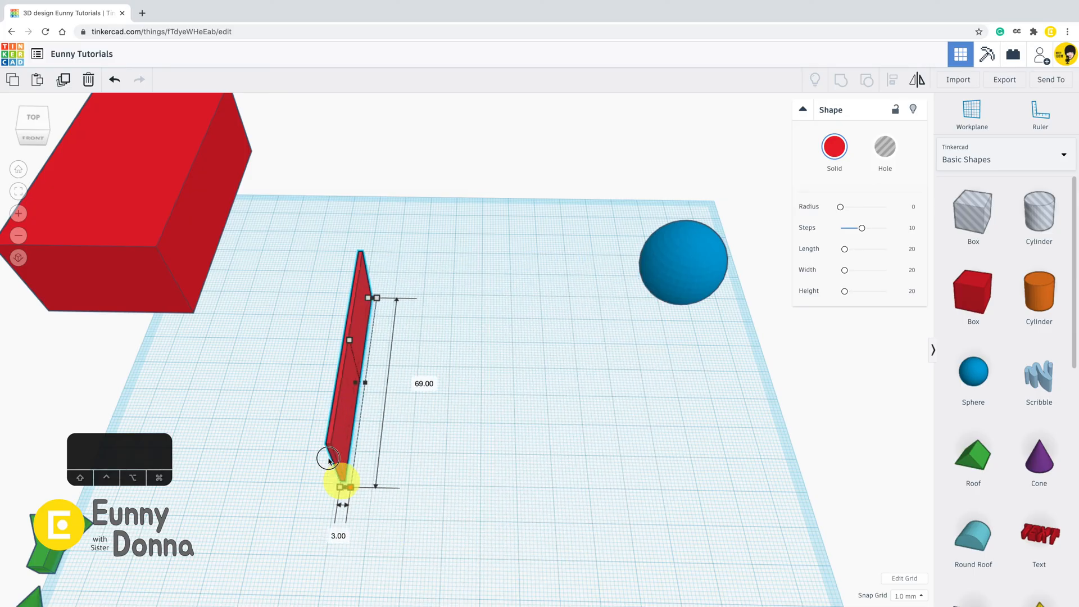
{"action": "left_click_drag", "start_coordinate": [341, 483], "coordinate": [570, 574]}
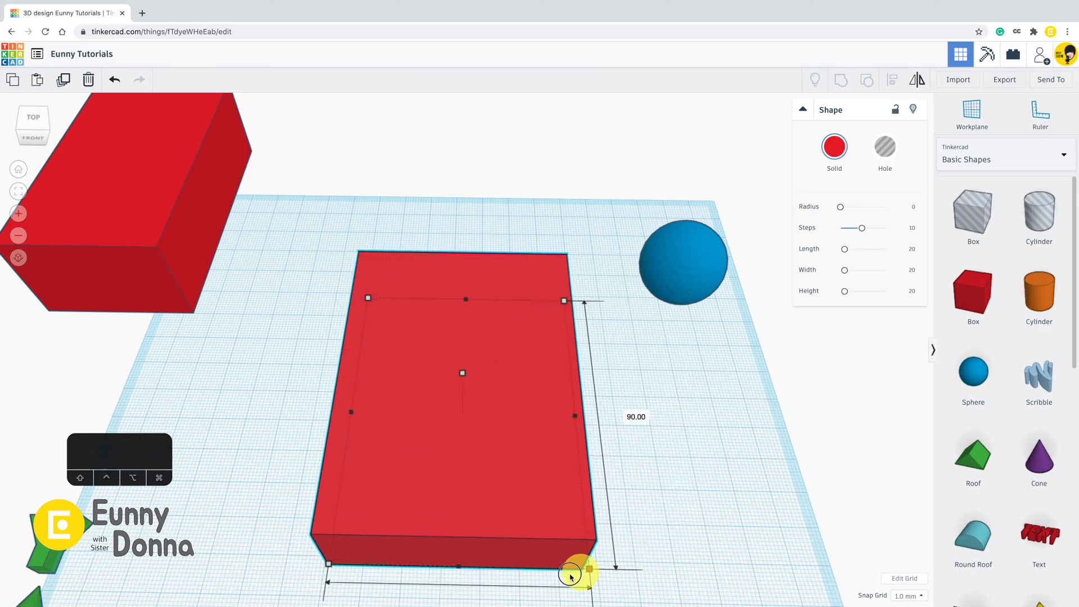
{"action": "left_click_drag", "start_coordinate": [570, 575], "coordinate": [432, 406]}
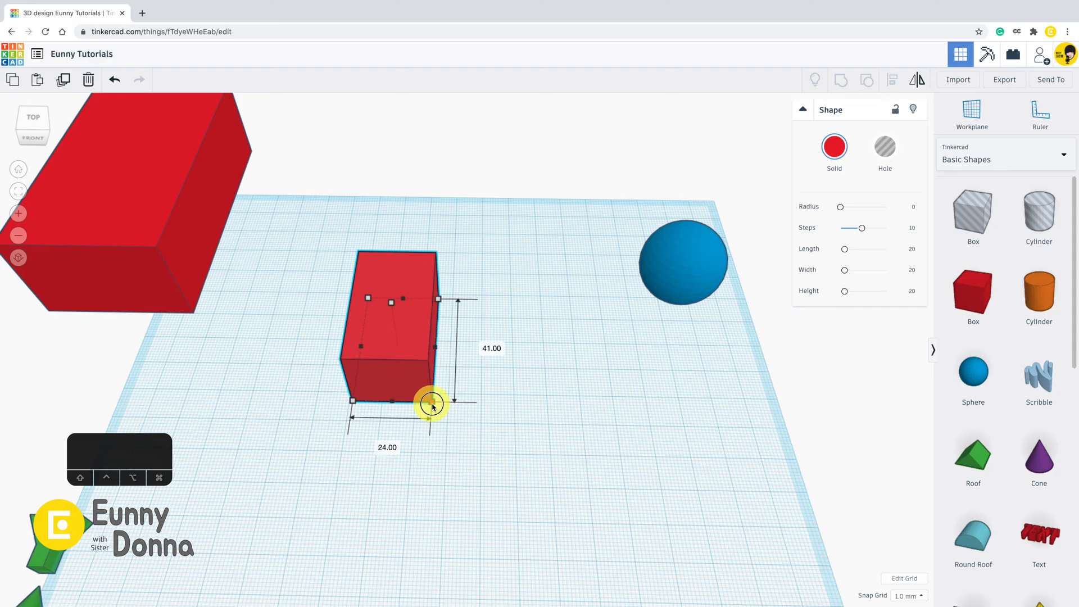
{"action": "left_click_drag", "start_coordinate": [432, 405], "coordinate": [605, 515]}
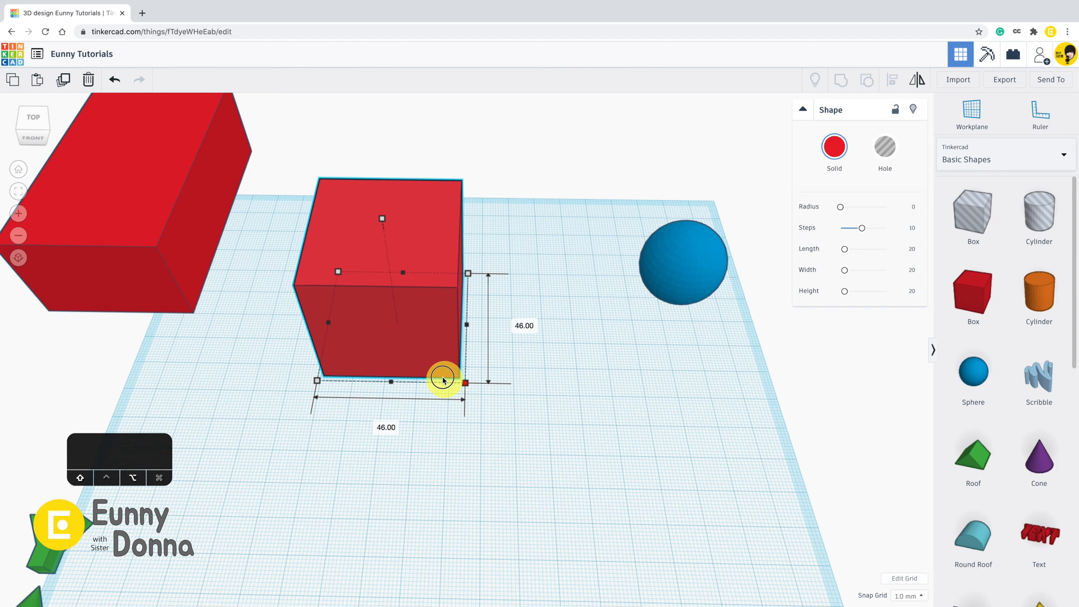
{"action": "left_click_drag", "start_coordinate": [445, 379], "coordinate": [418, 353]}
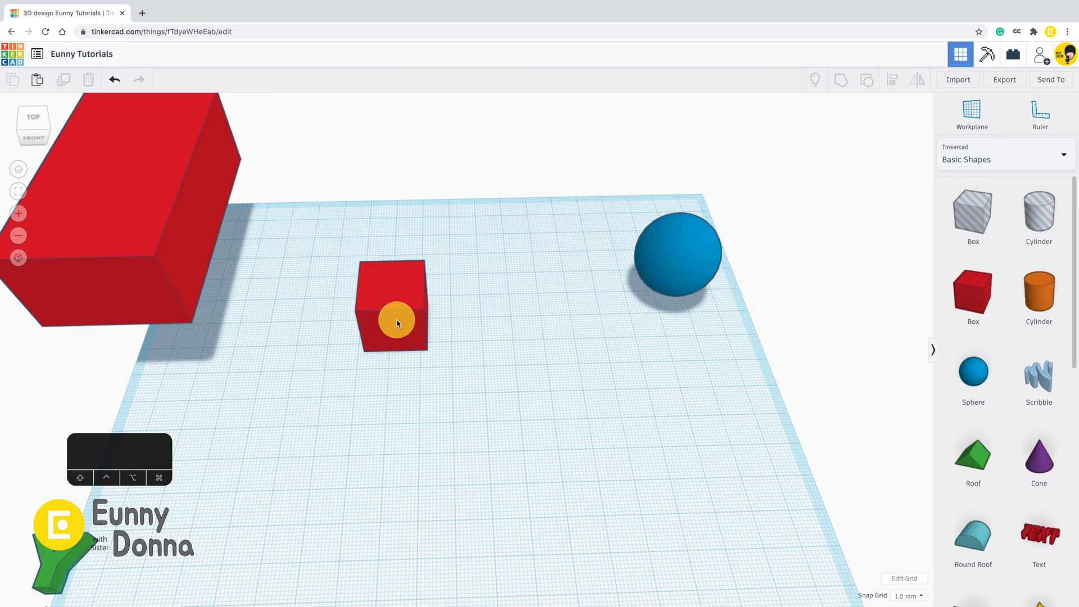
Select the small cube and set its length to 50 and width to 70 by typed values
{"action": "left_click", "coordinate": [396, 324]}
{"action": "type", "text": "50"}
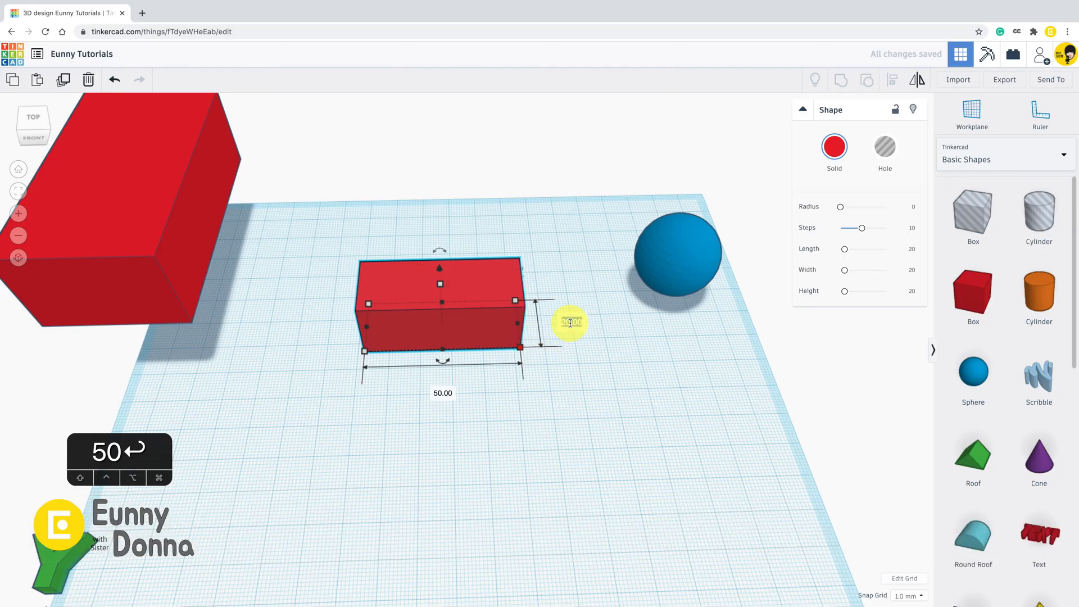
{"action": "type", "text": "7"}
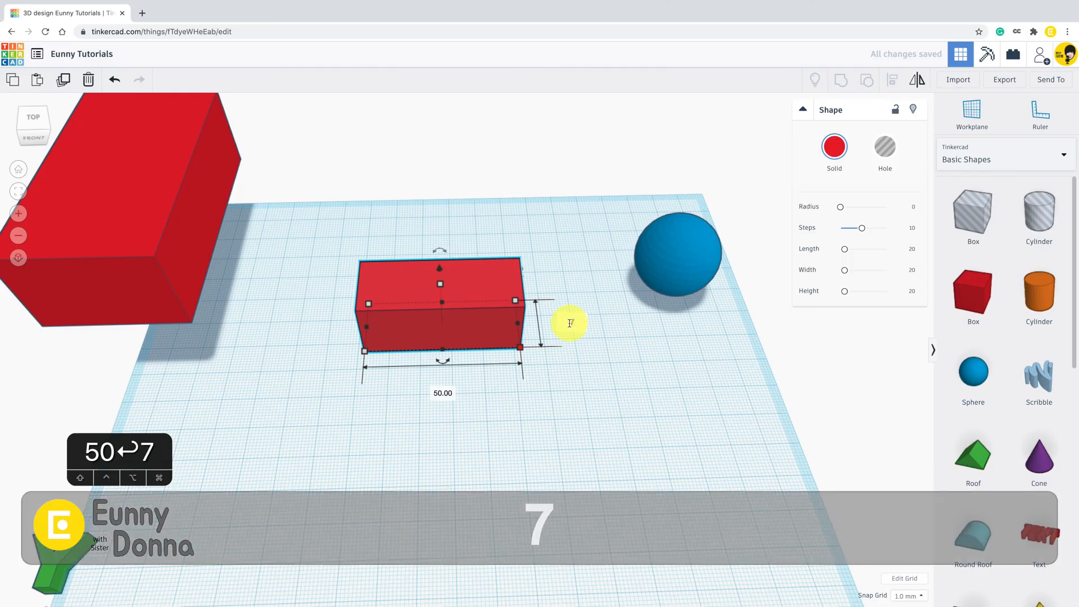
{"action": "key", "text": "Enter"}
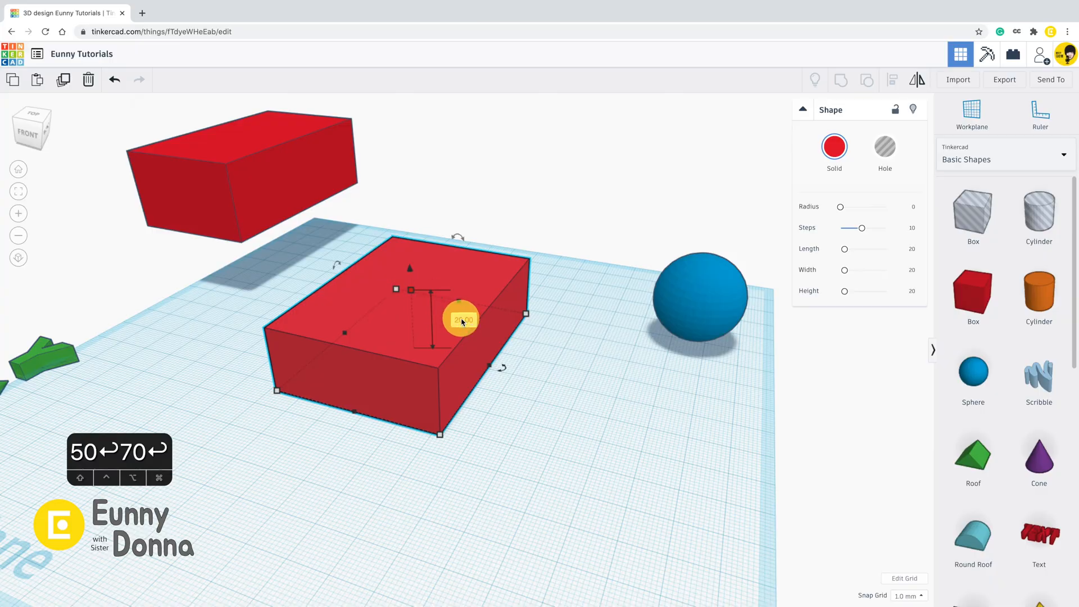
Set the block's height to 50 by typed value and deselect it
{"action": "type", "text": "5"}
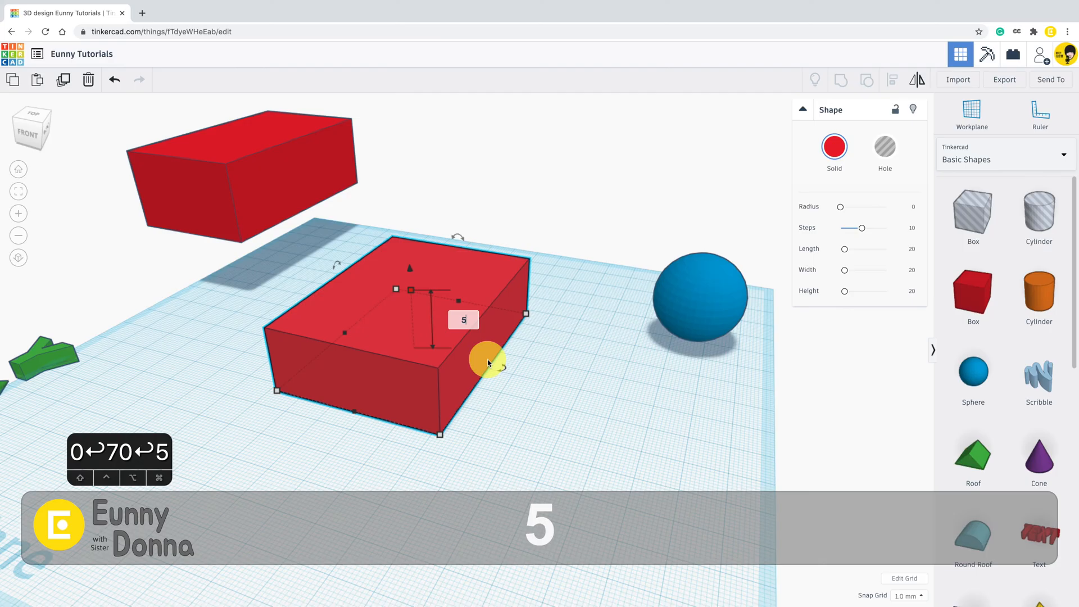
{"action": "key", "text": "Enter"}
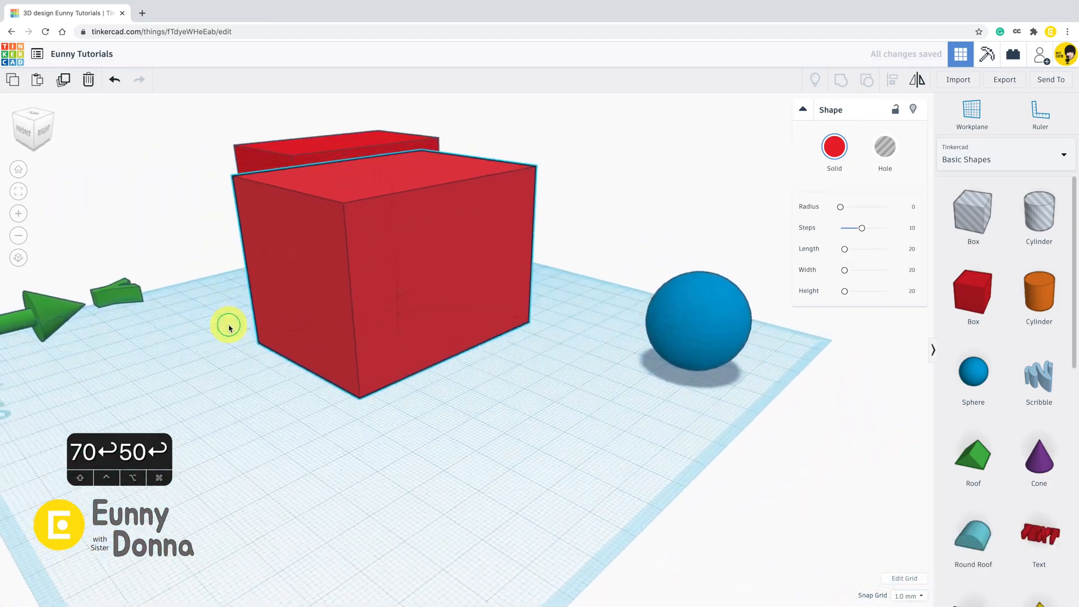
{"action": "left_click", "coordinate": [699, 324]}
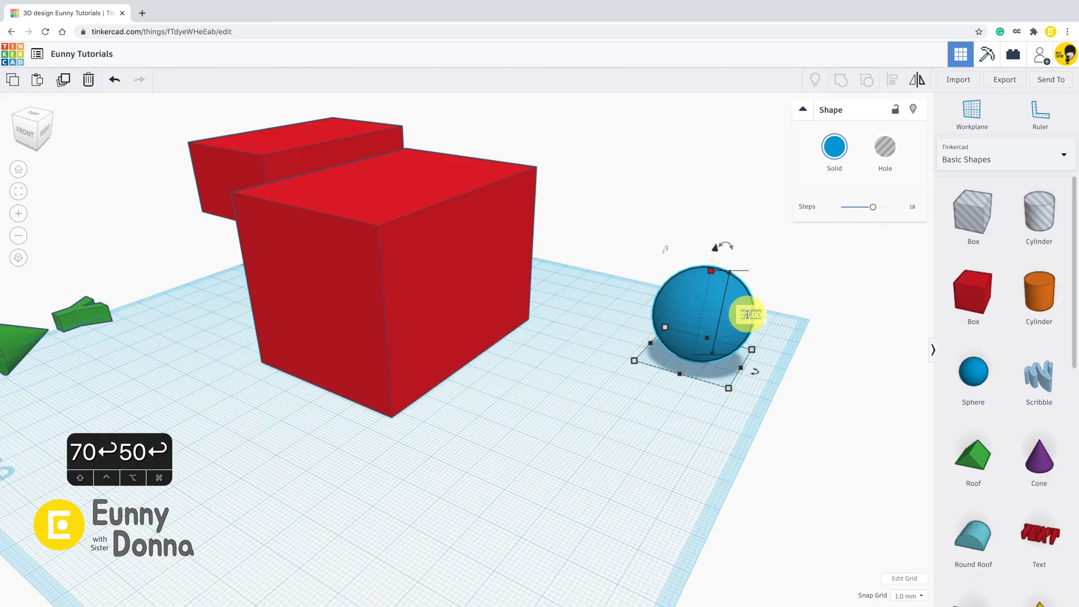
Set the sphere's height to 60 and its width to 50, making a tall egg shape
{"action": "type", "text": "60"}
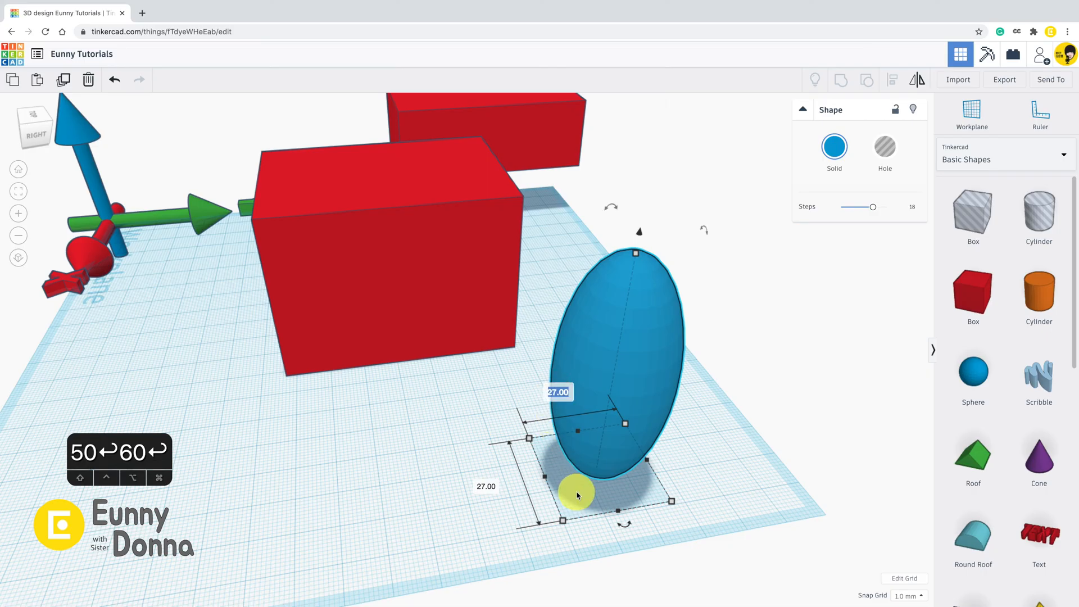
{"action": "type", "text": "50"}
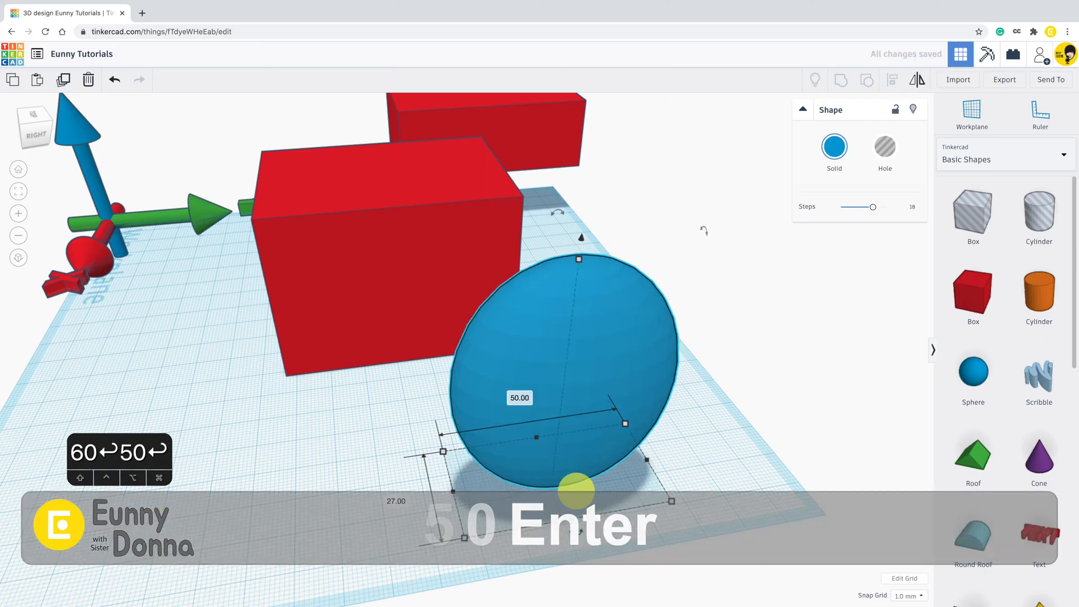